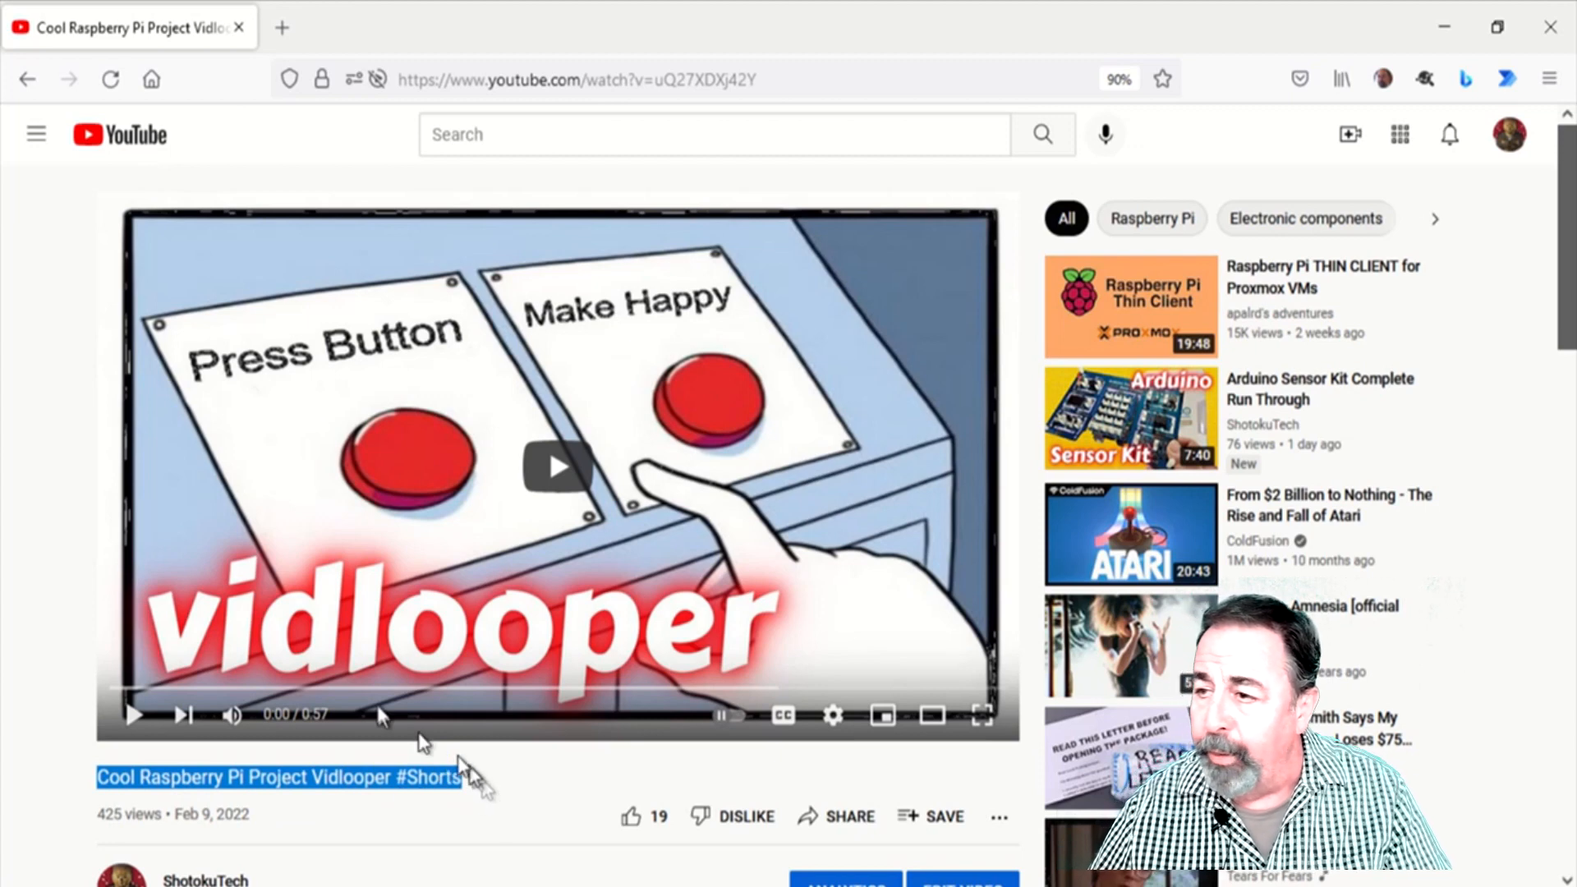
mouse_move(271, 687)
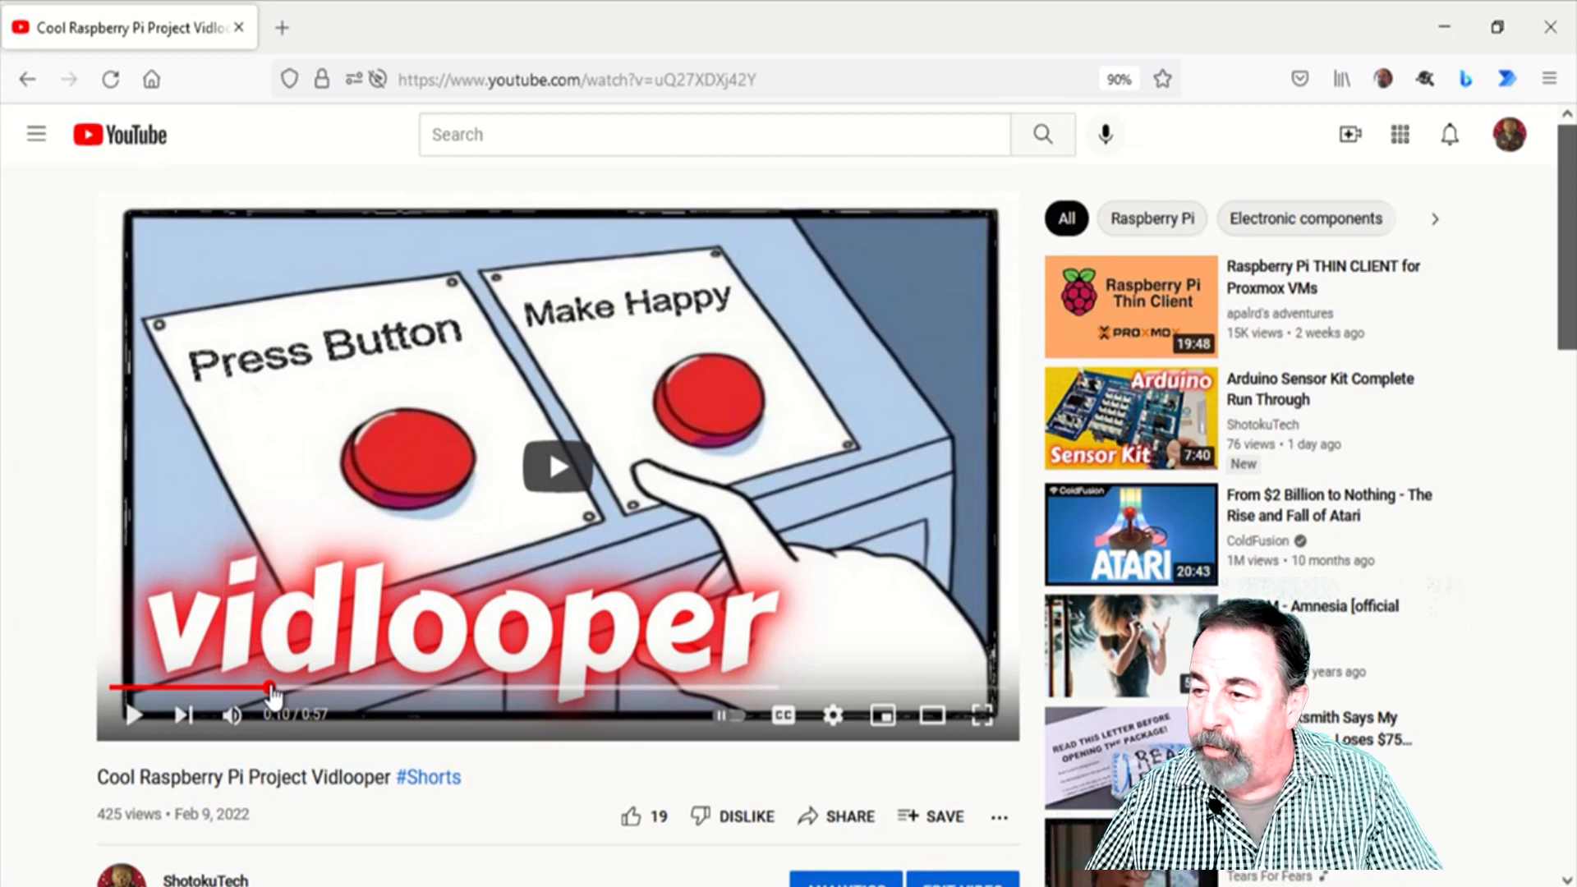
Step: Start playback of the Raspberry Pi Vidlooper #Shorts video
click(557, 468)
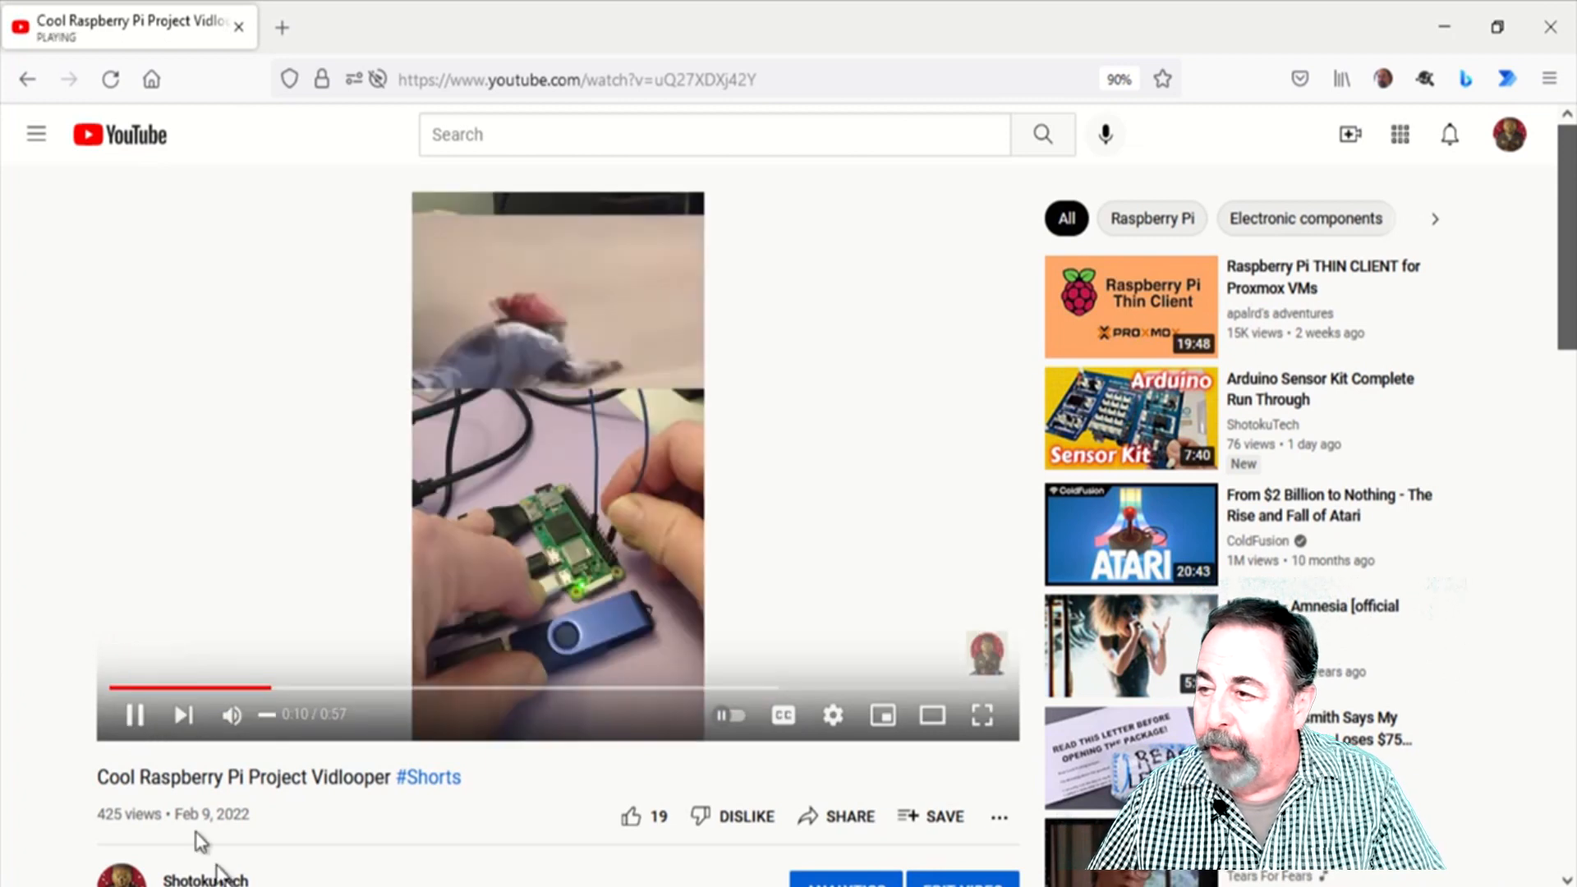
mouse_move(639, 598)
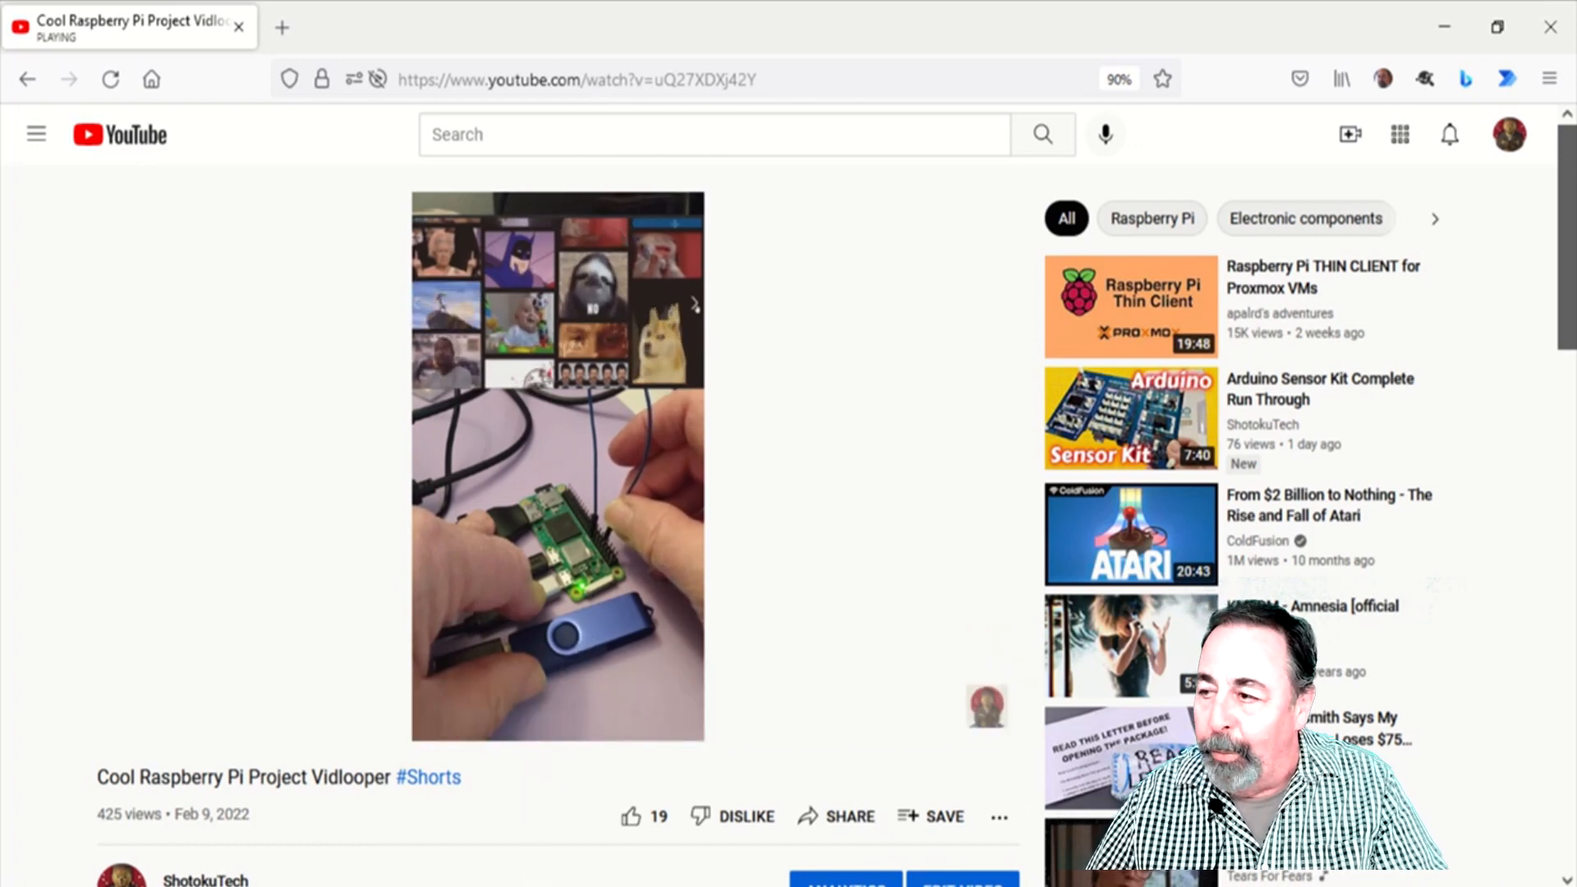
mouse_move(866, 866)
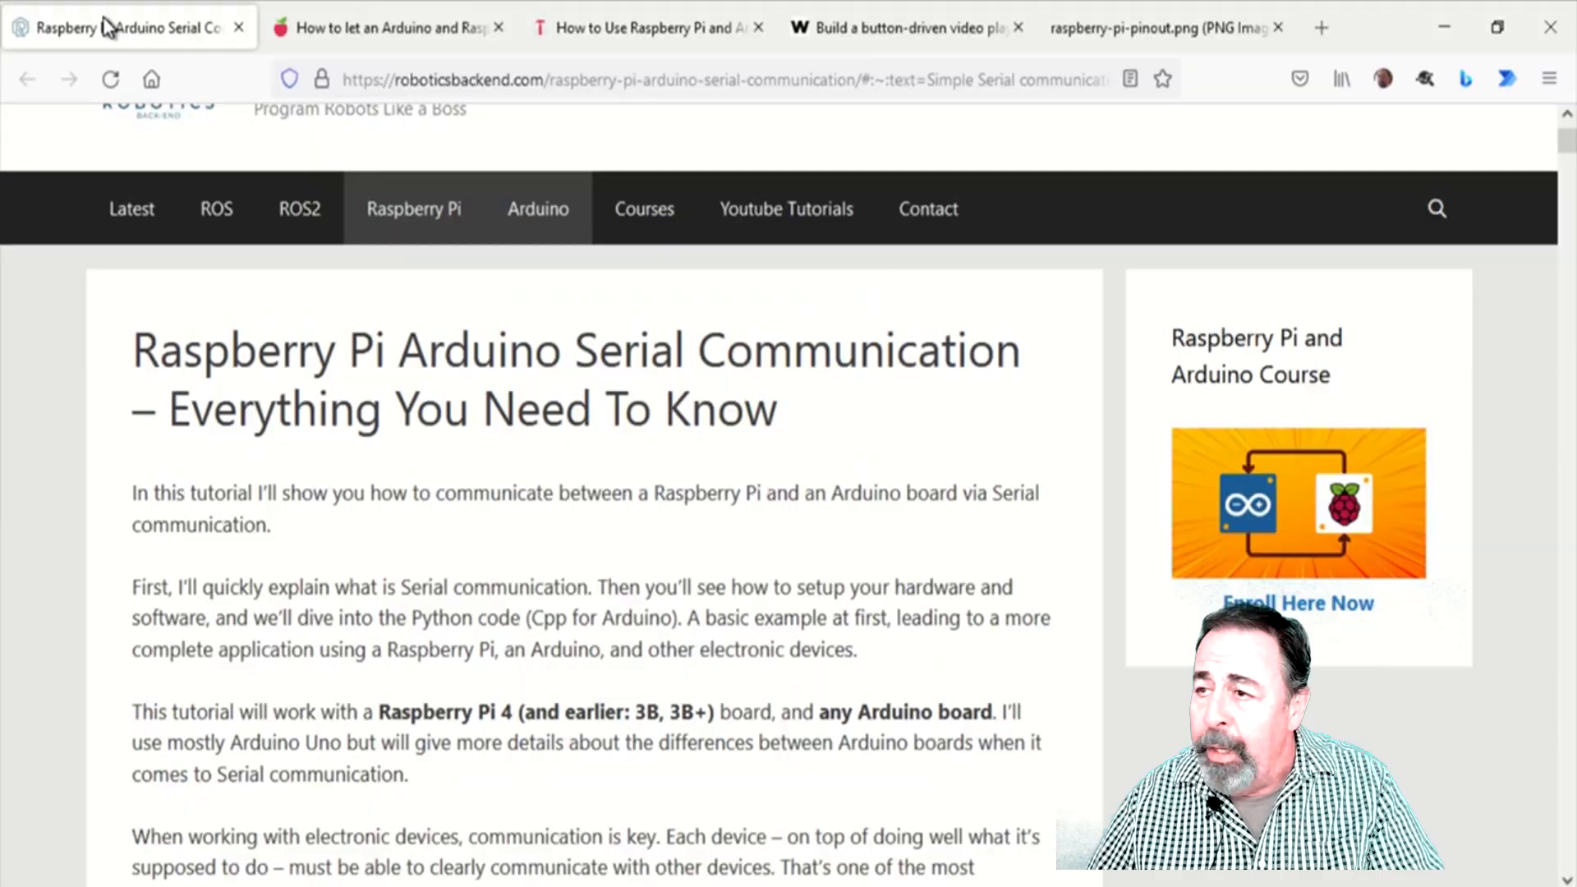
Step: Browse the Raspberry Pi–Arduino serial tutorials and land on the raspberry-pi-pinout.png GPIO diagram
double_click(626, 348)
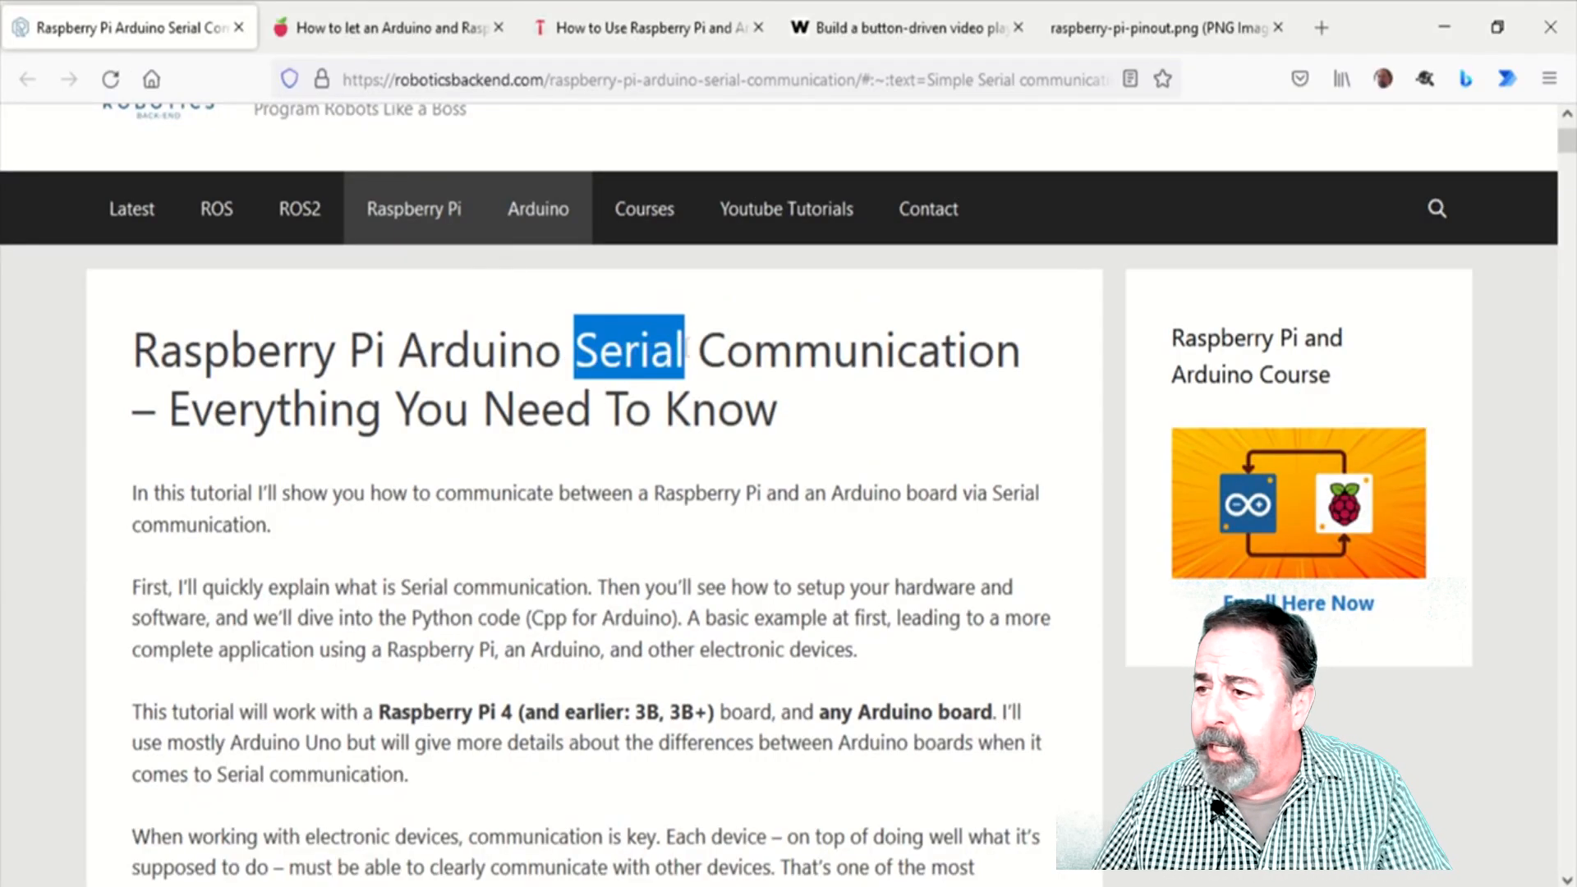
click(388, 28)
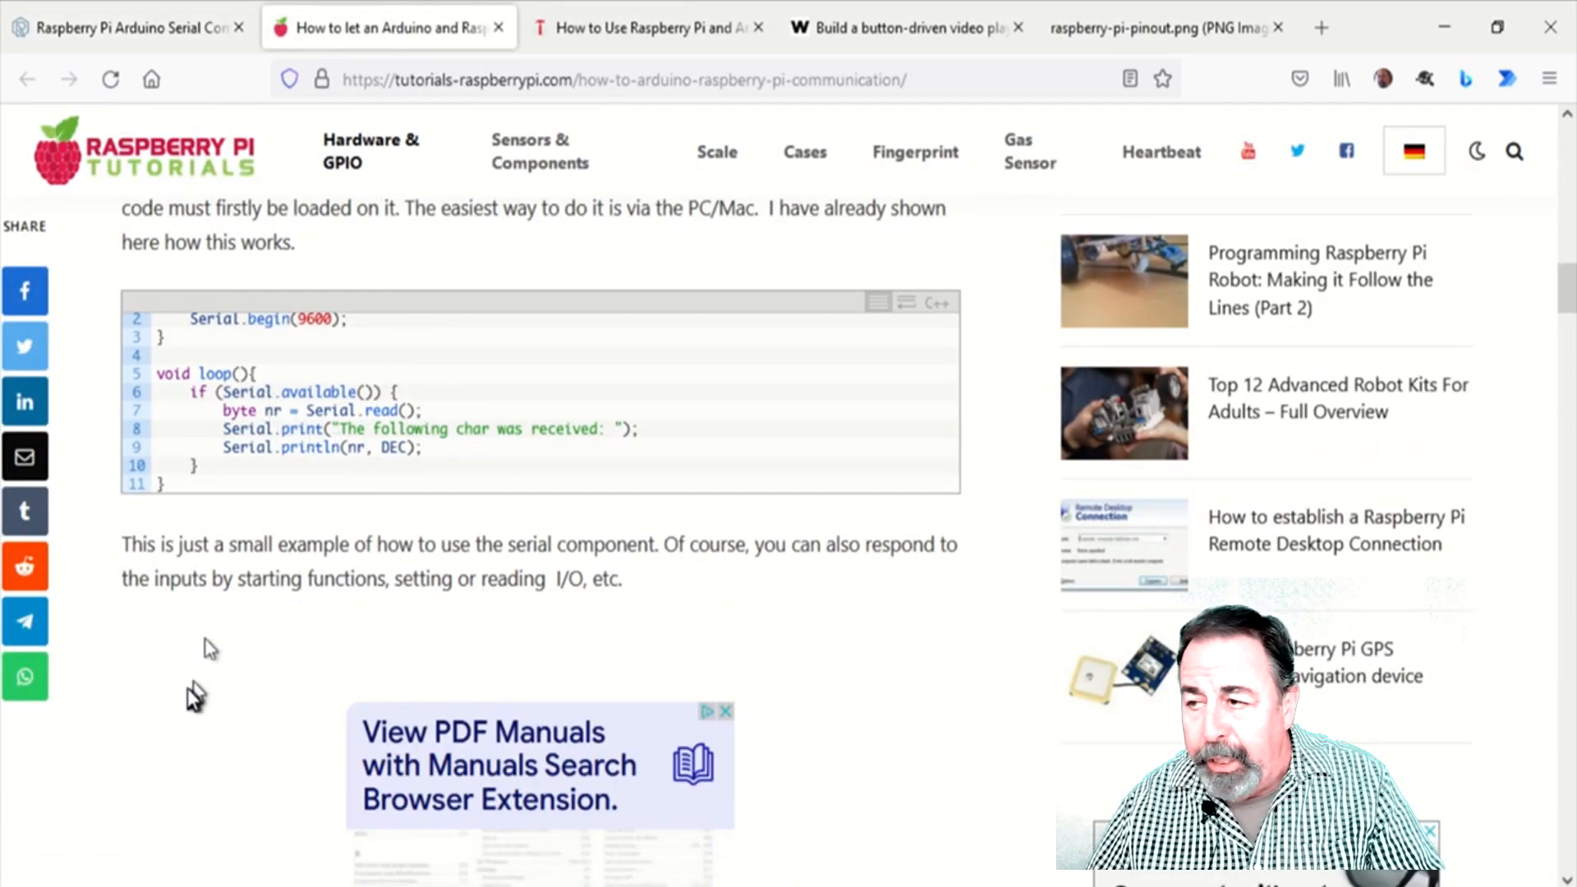
scroll(down, 3)
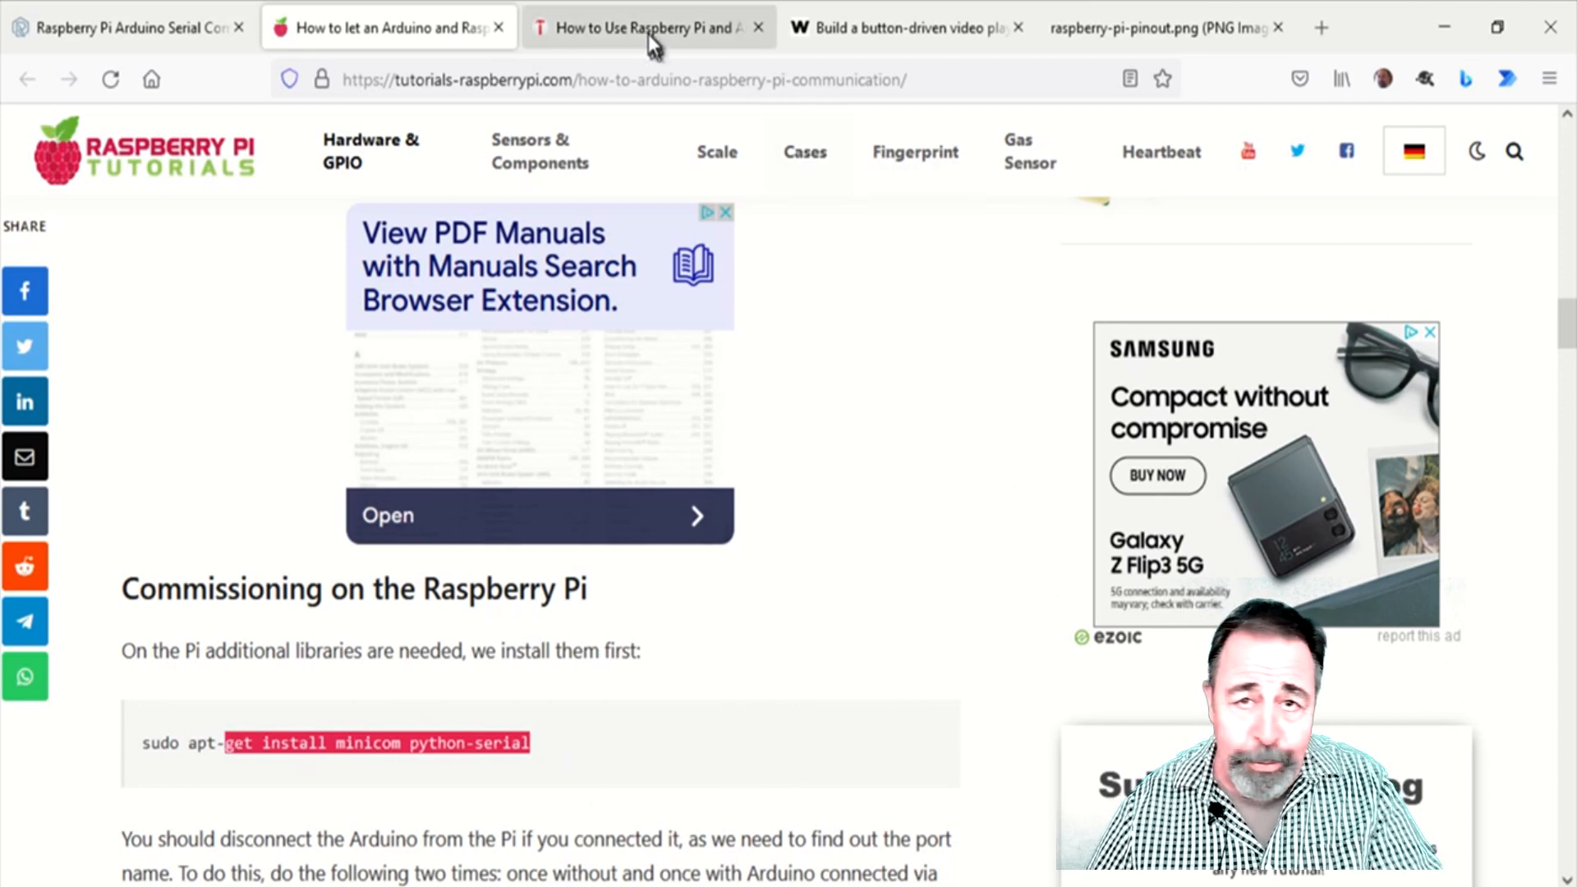
click(649, 28)
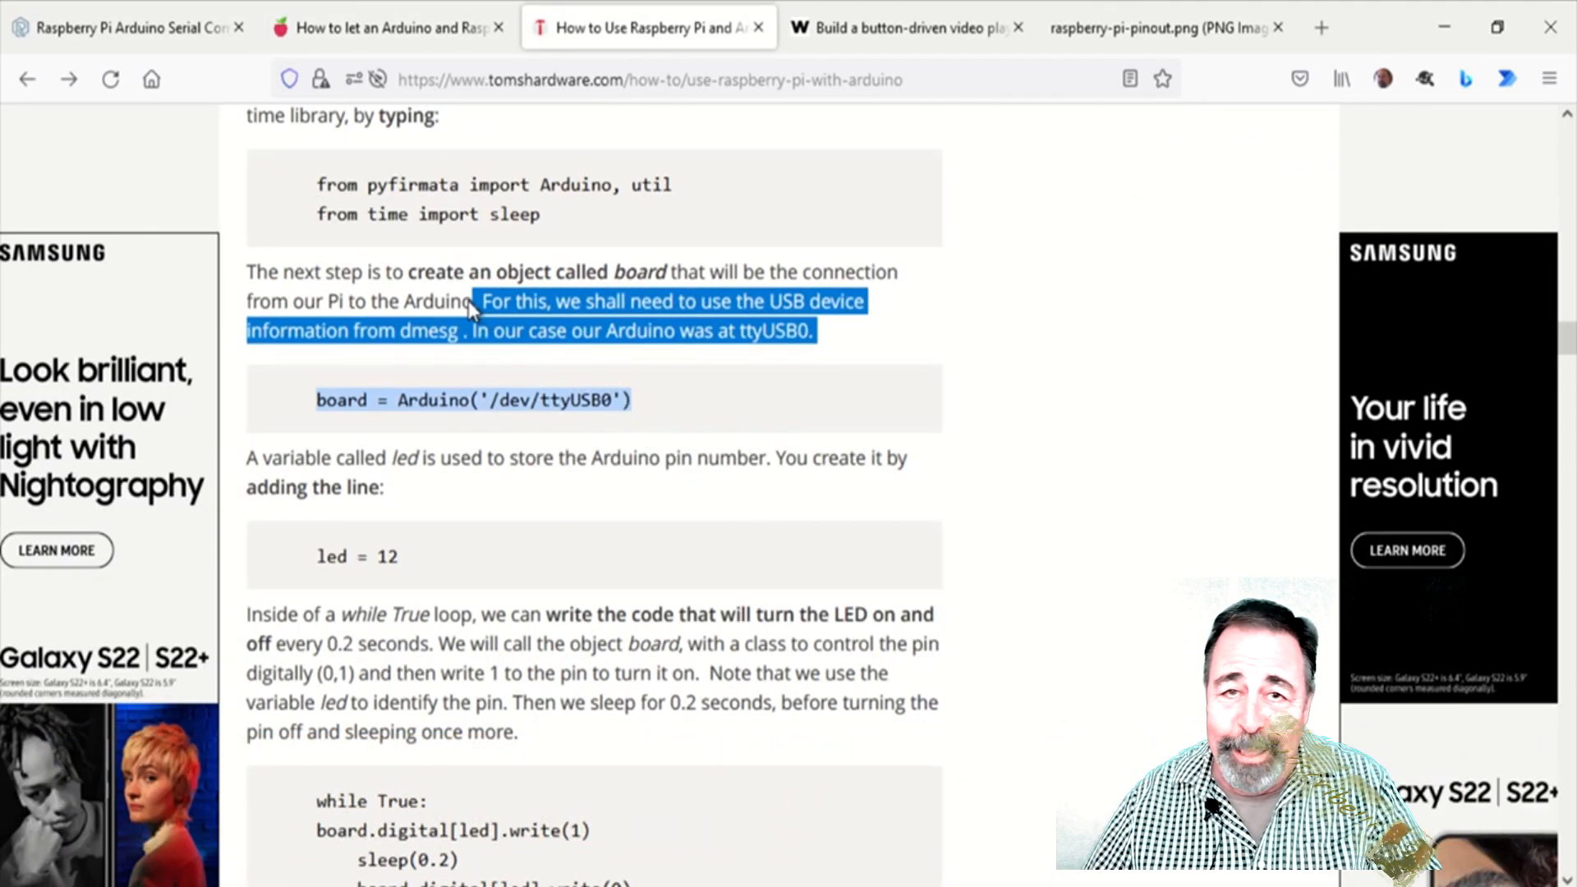
click(1157, 28)
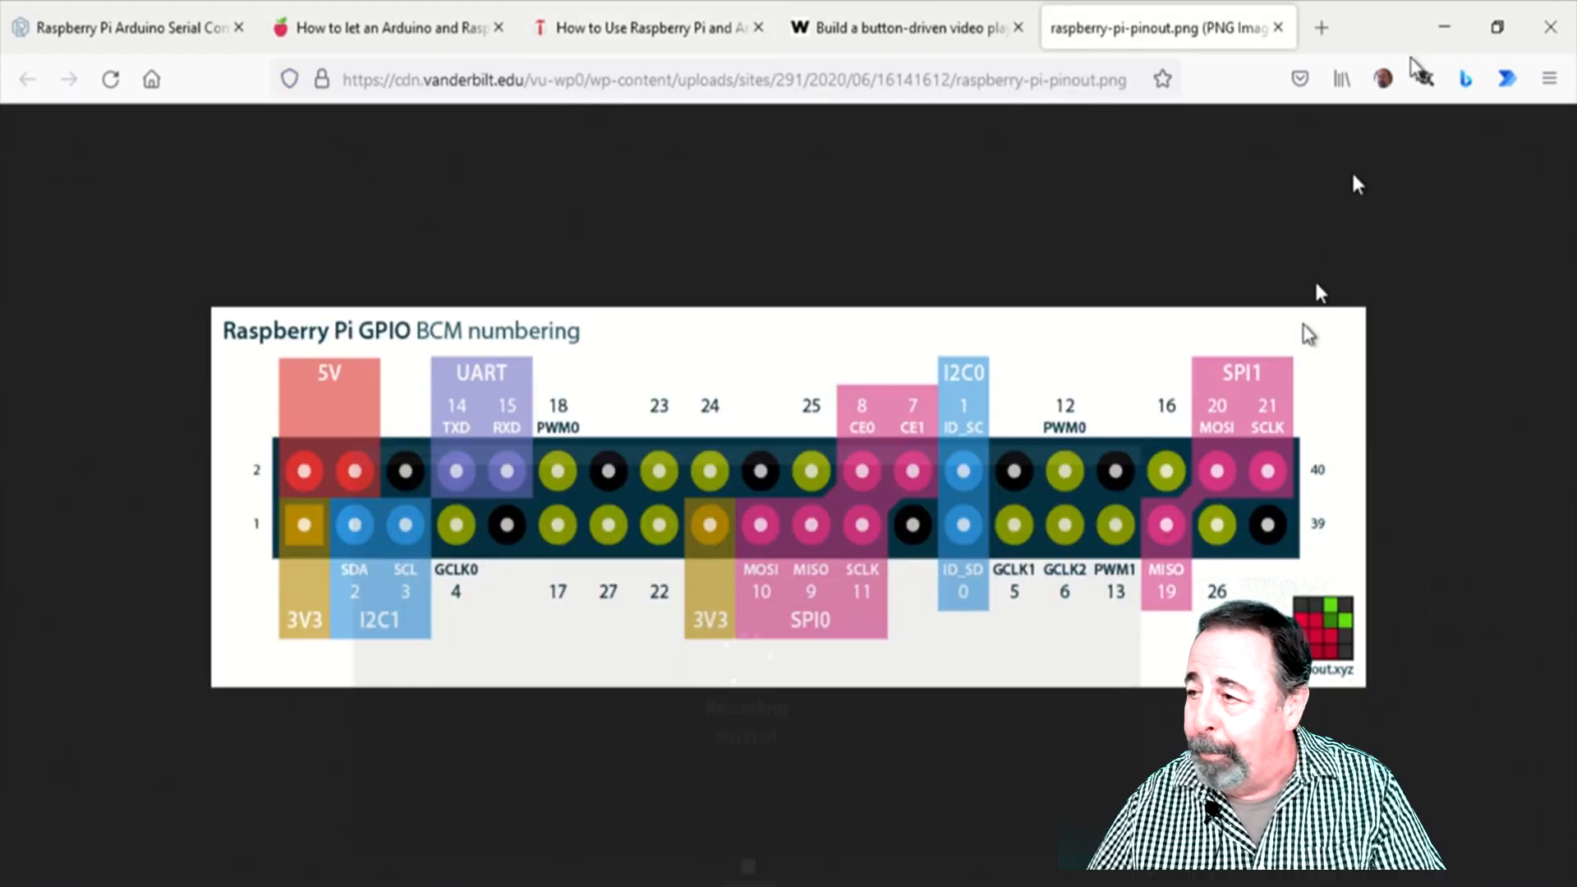
mouse_move(1037, 619)
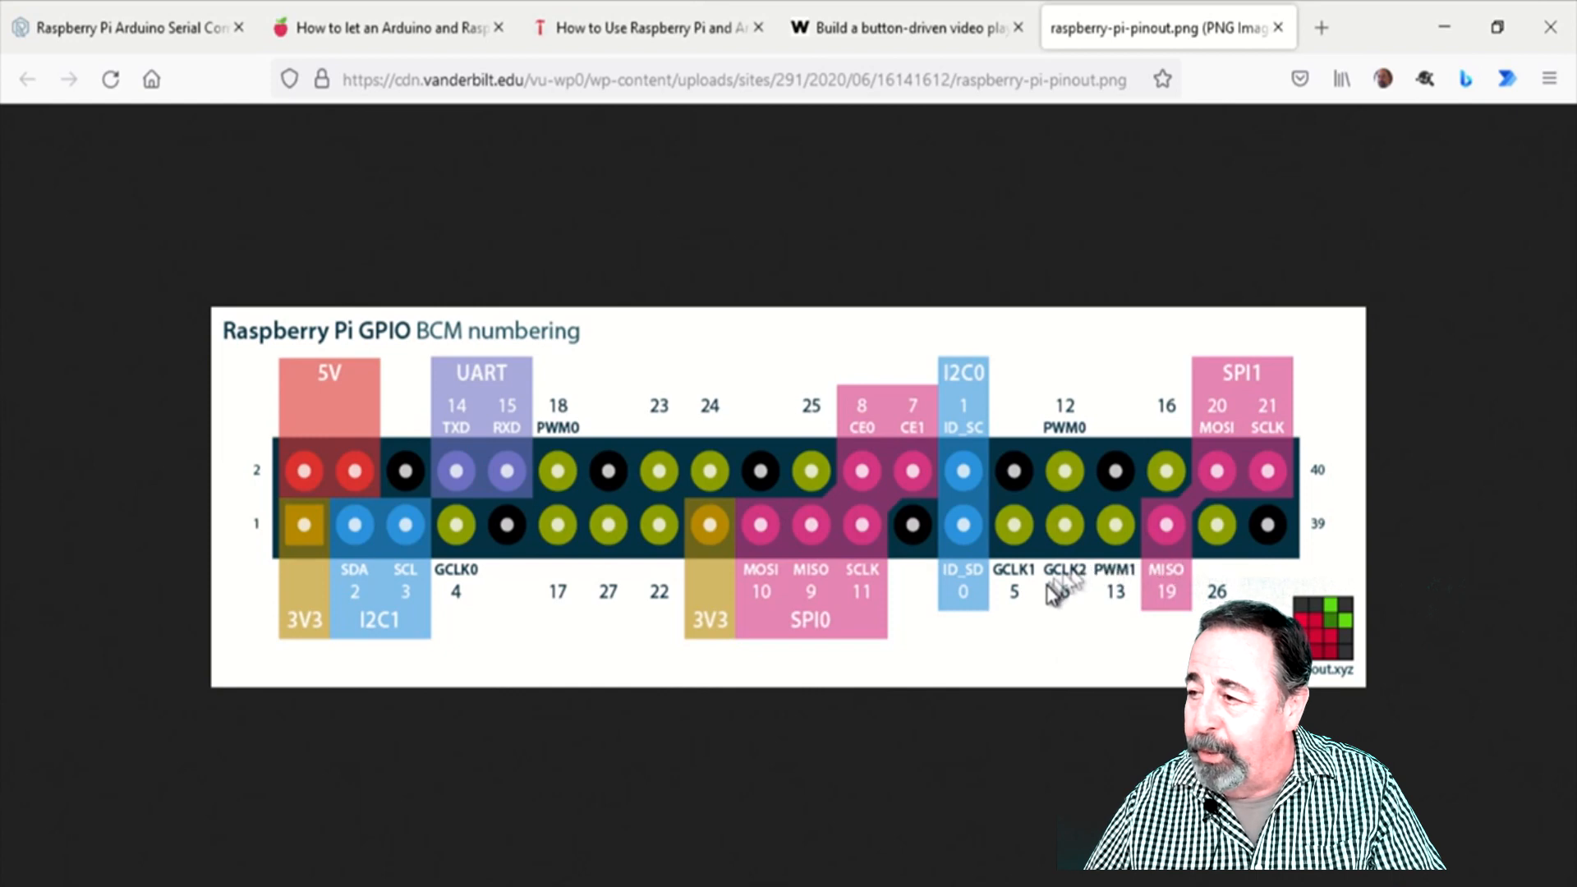
mouse_move(1283, 532)
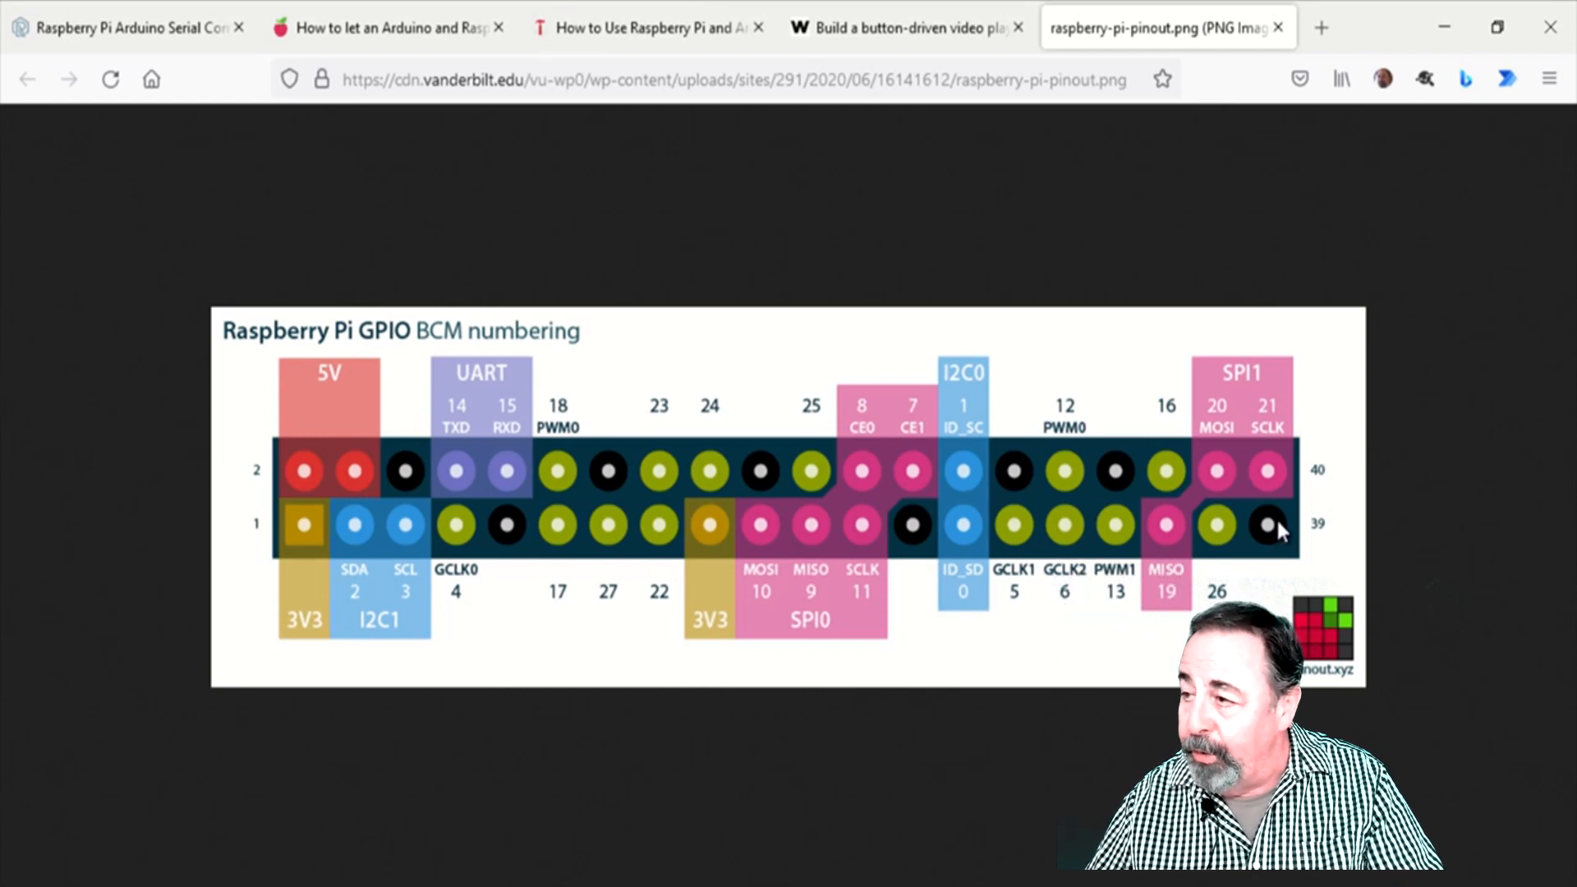
mouse_move(1016, 478)
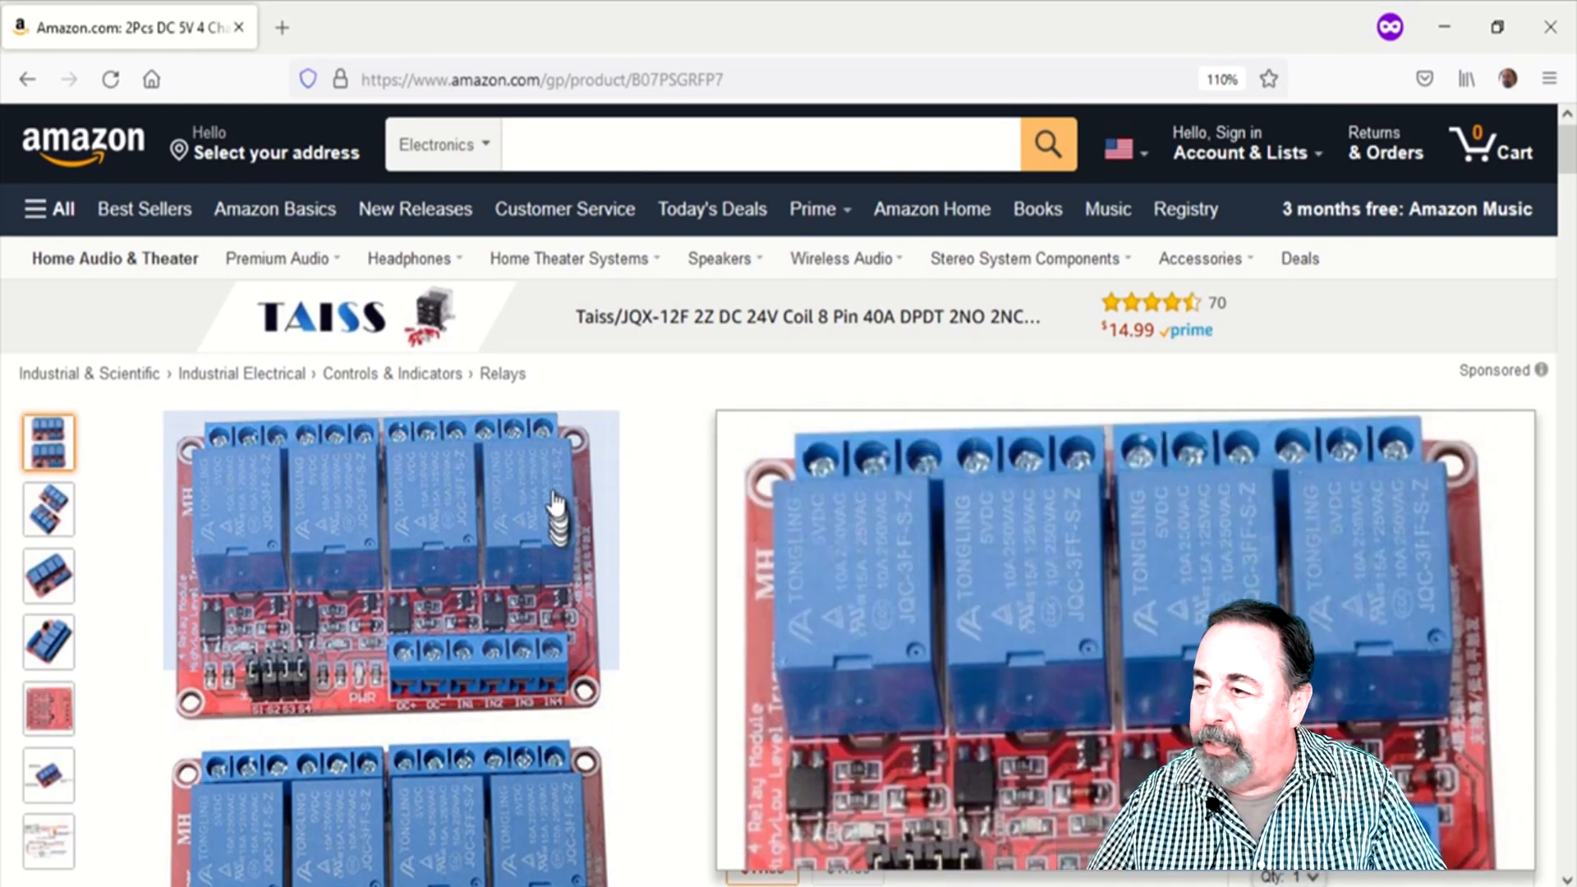
Step: Leave the relay module product page and return to the routed Fritzing schematic
key(alt+tab)
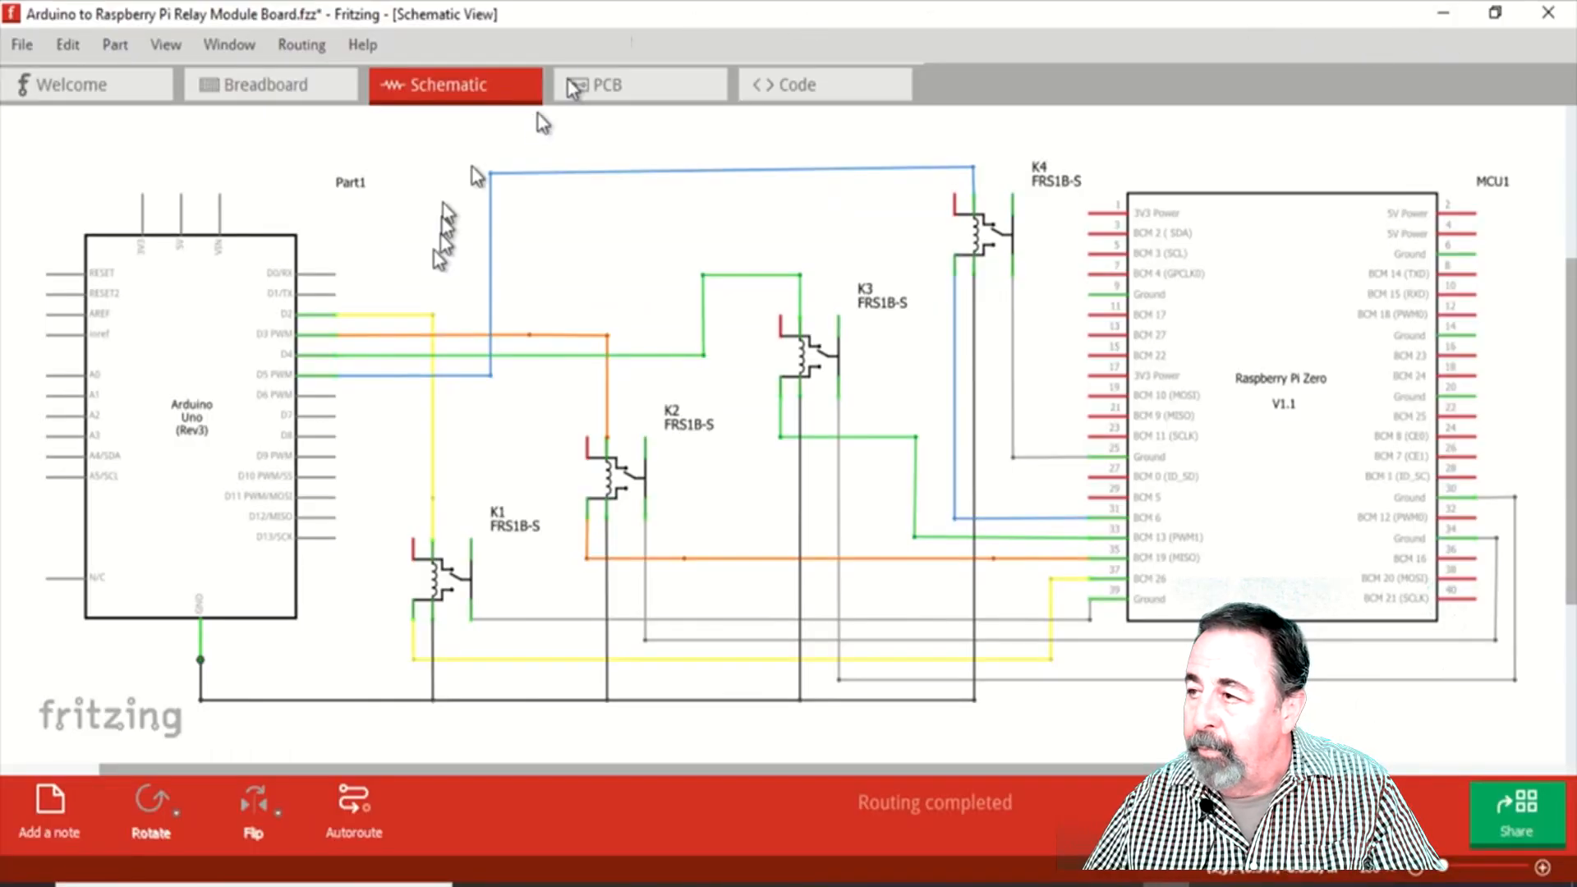
click(190, 422)
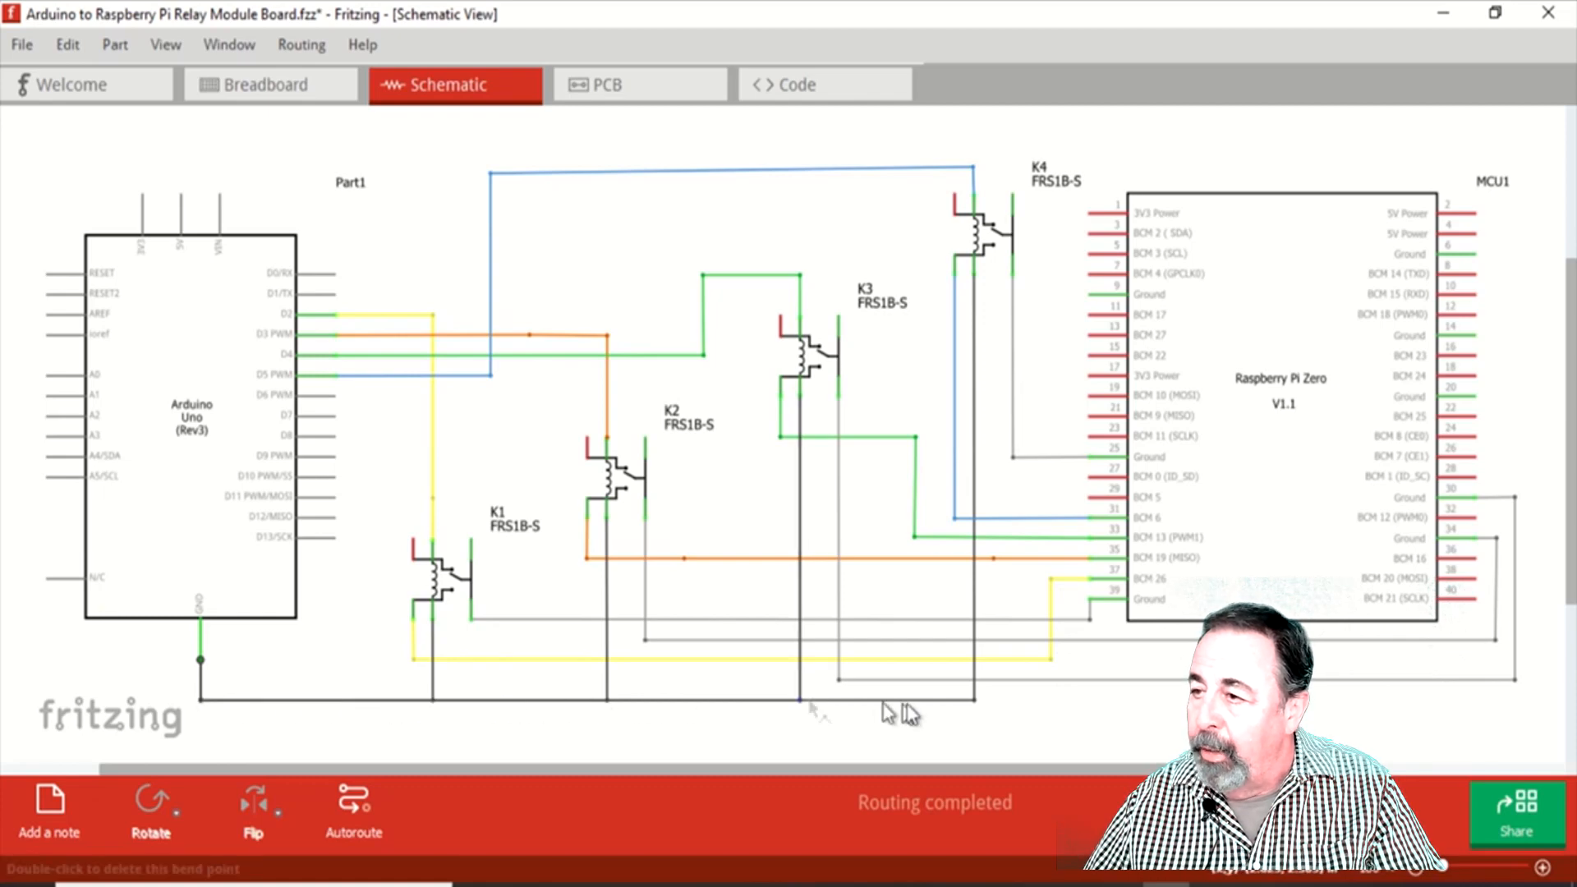
mouse_move(395, 322)
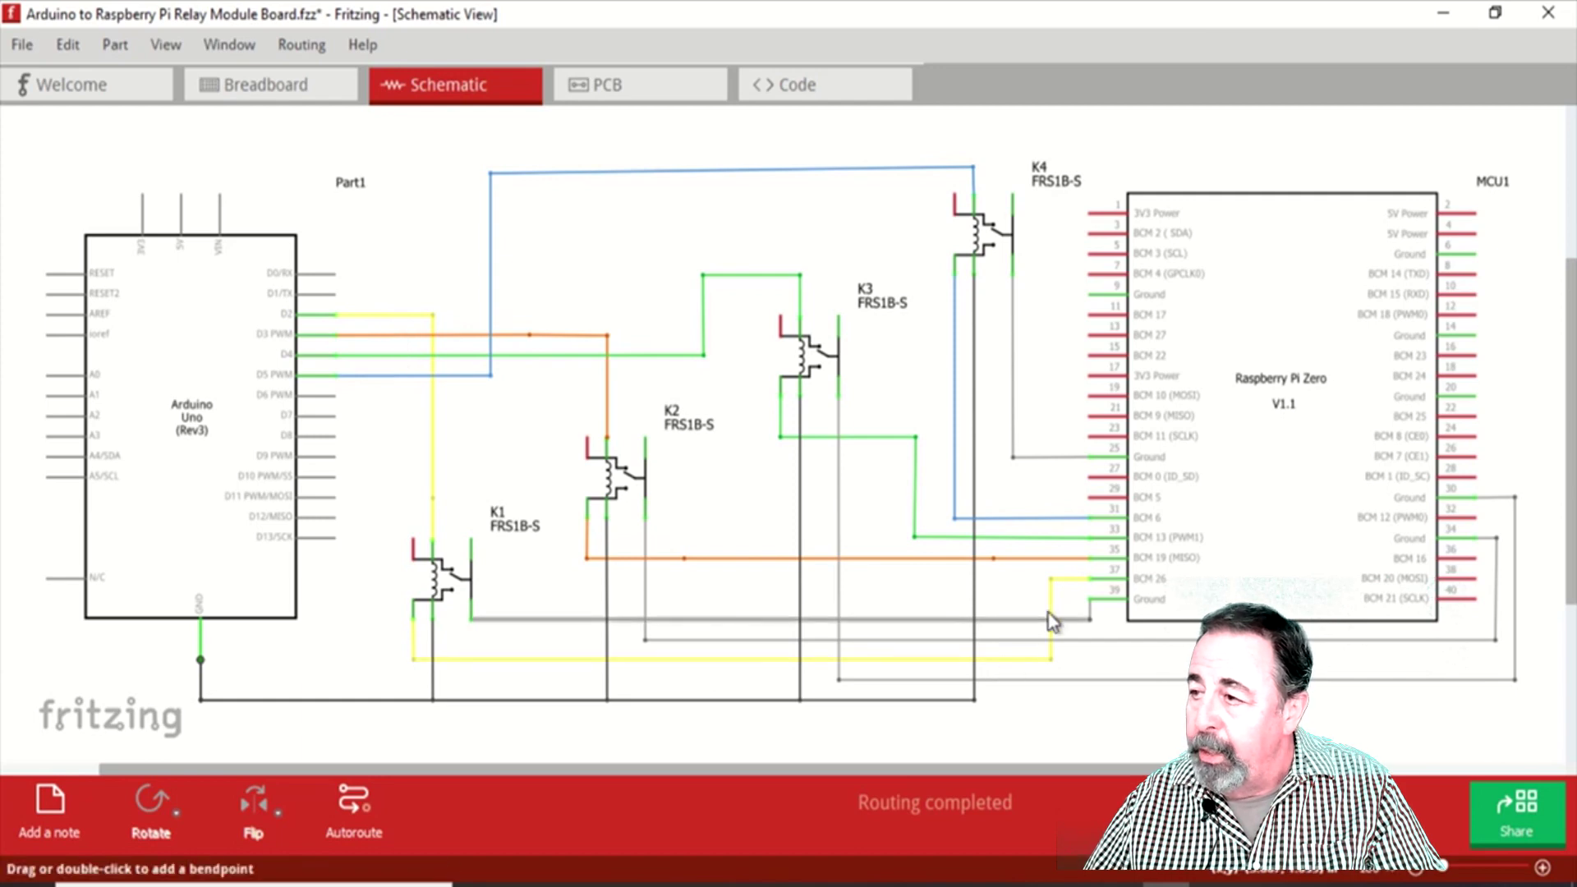
mouse_move(1106, 587)
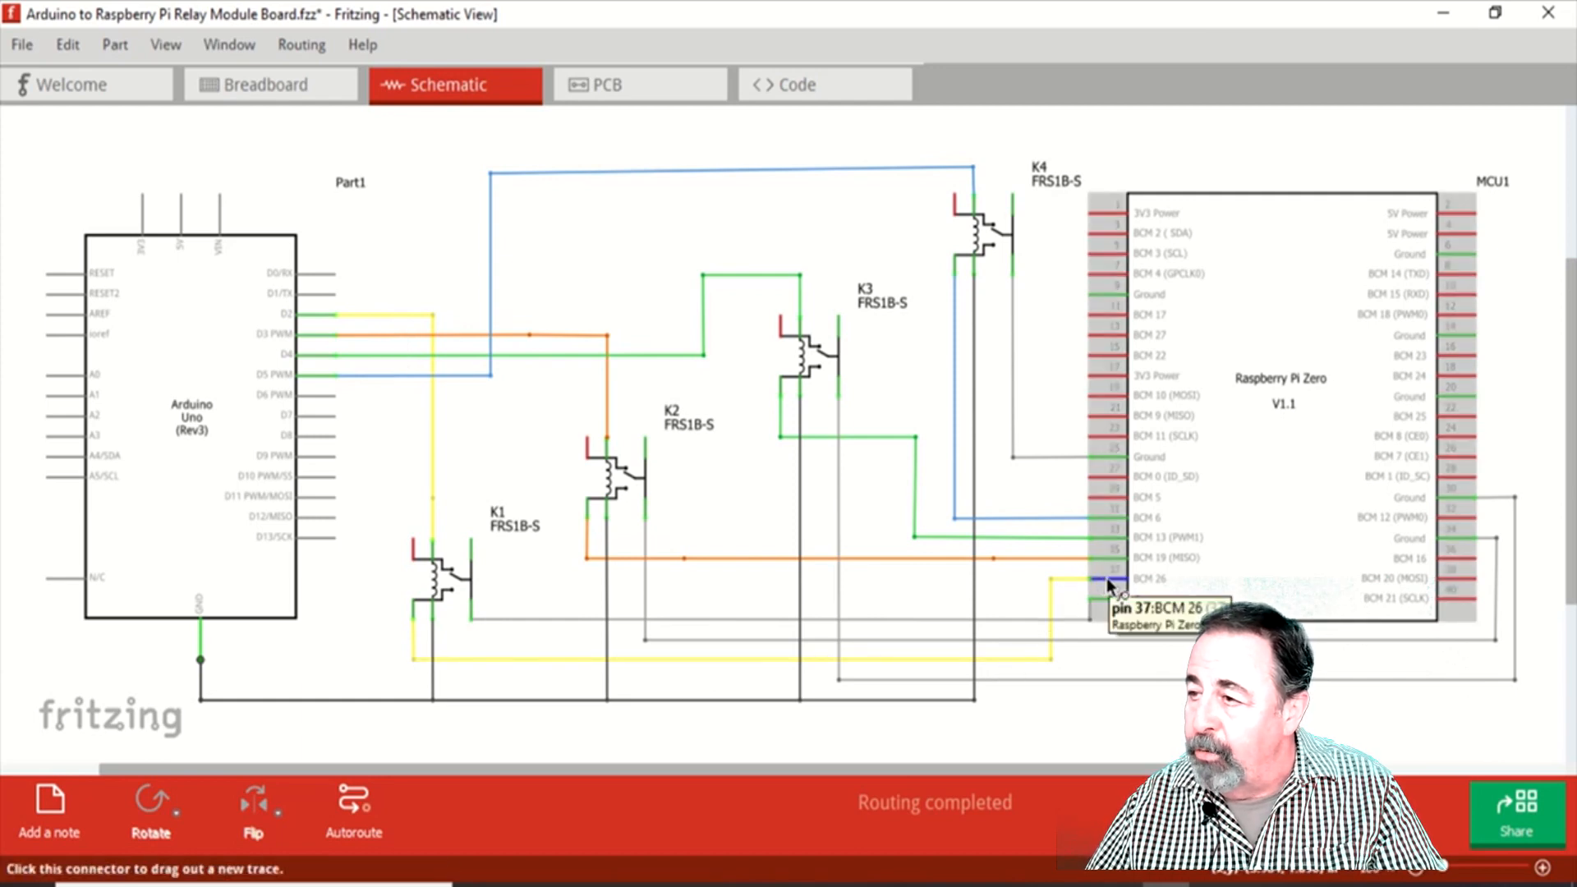
mouse_move(503, 360)
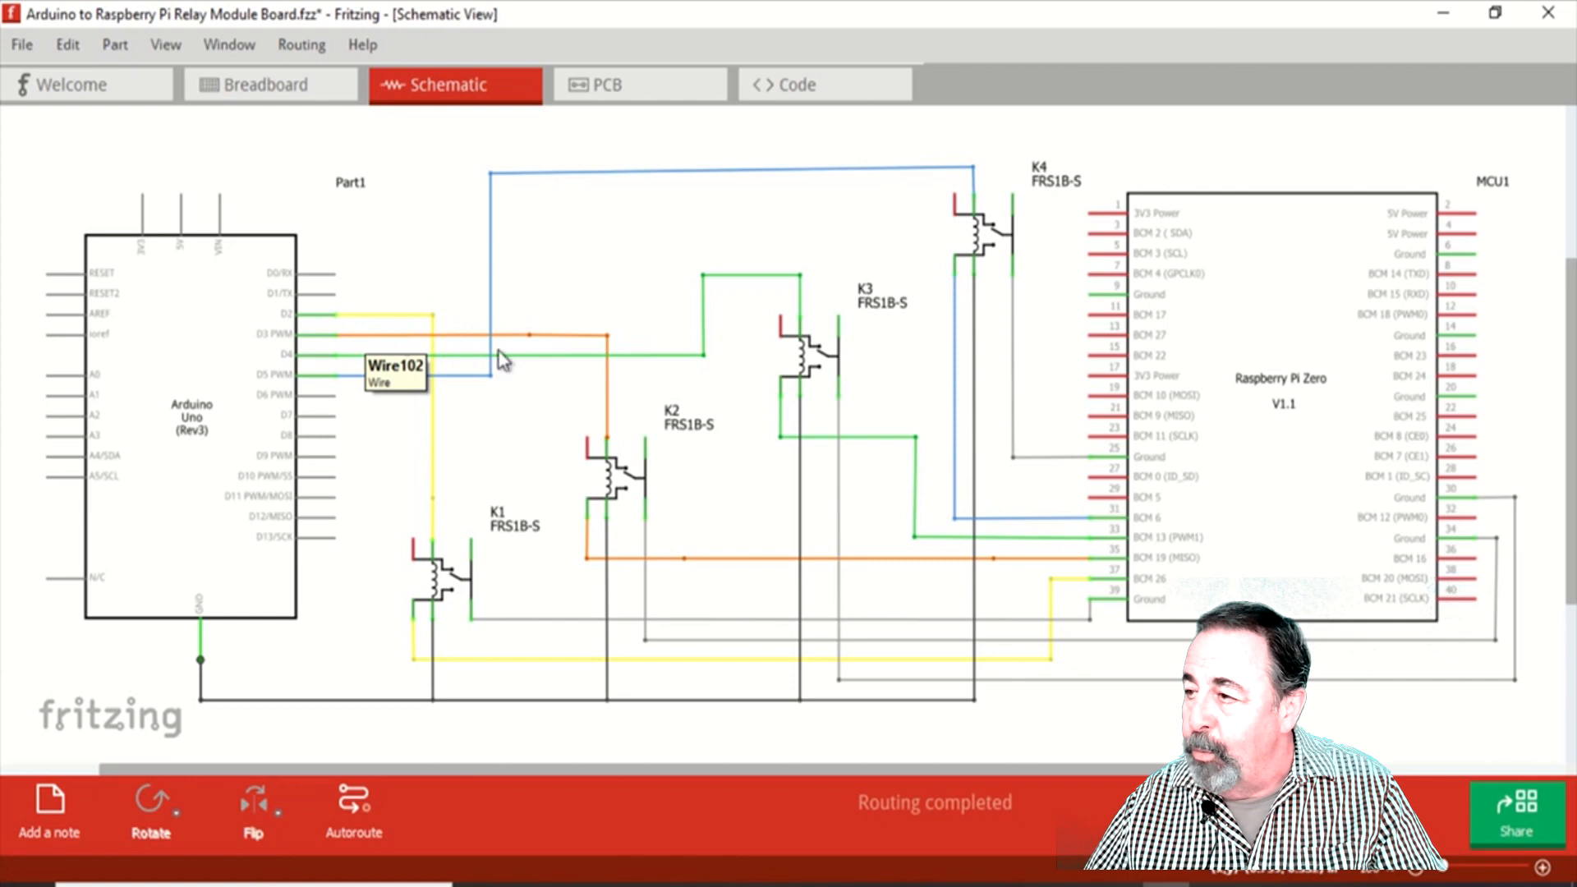
mouse_move(1071, 564)
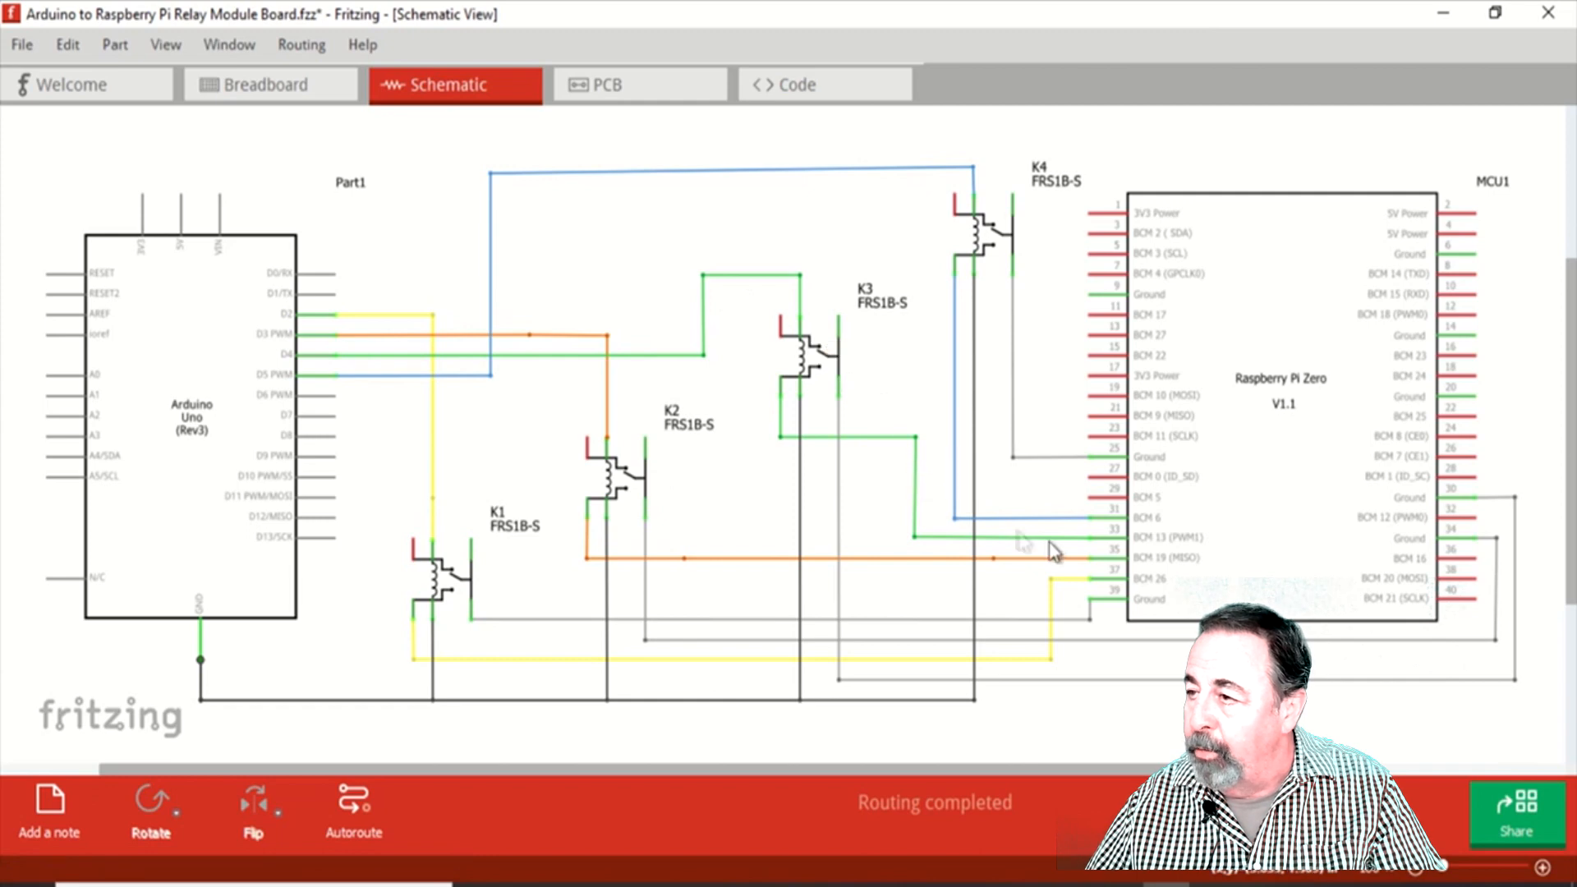
mouse_move(1096, 538)
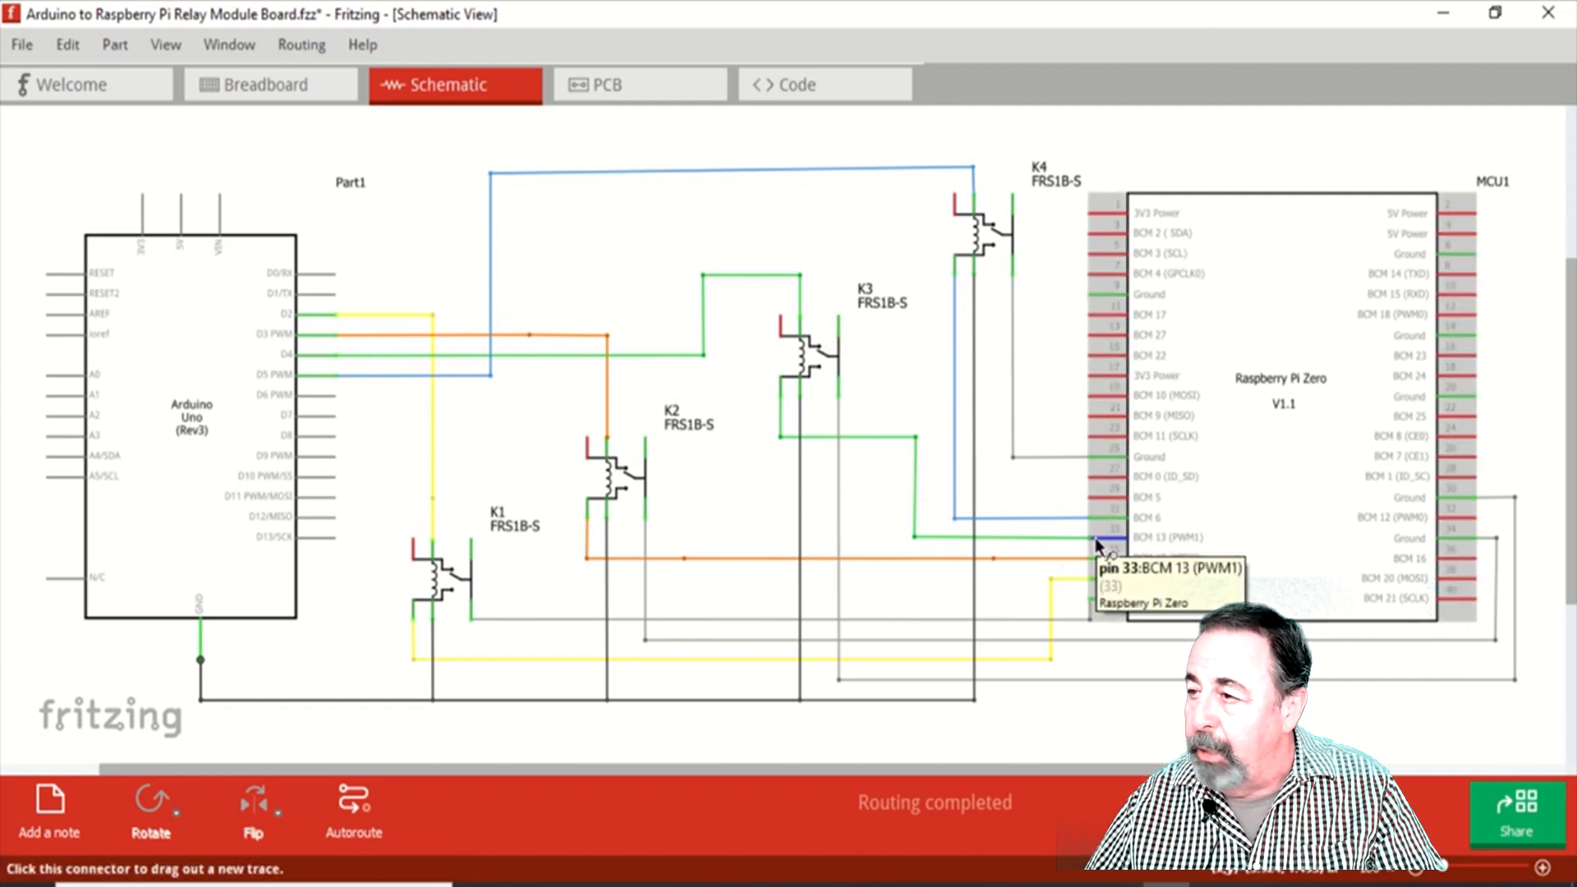
mouse_move(402, 378)
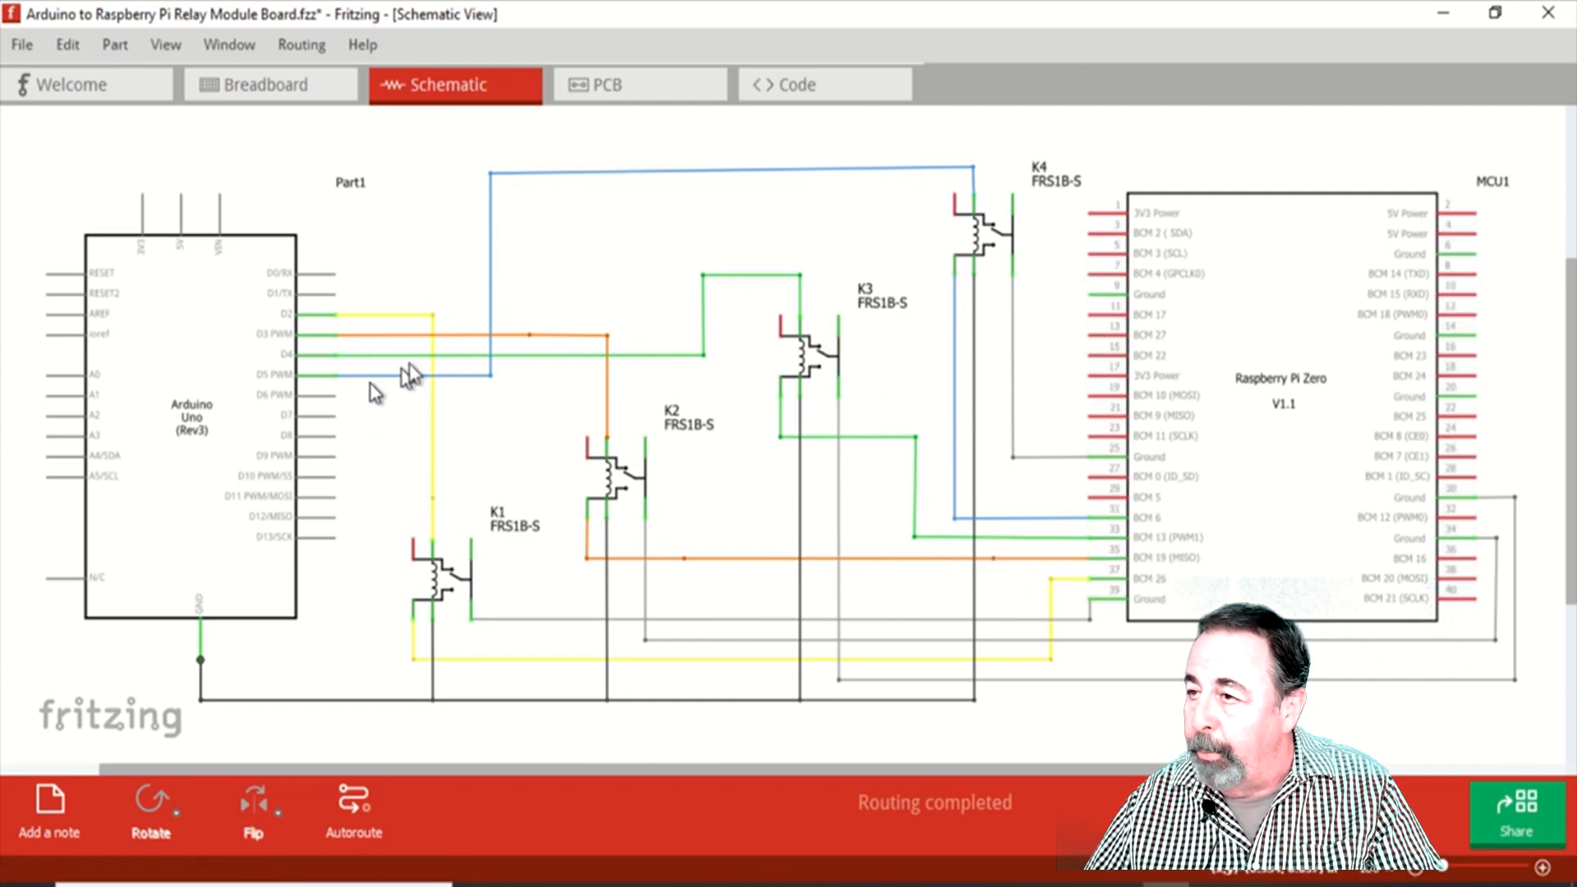
mouse_move(1057, 499)
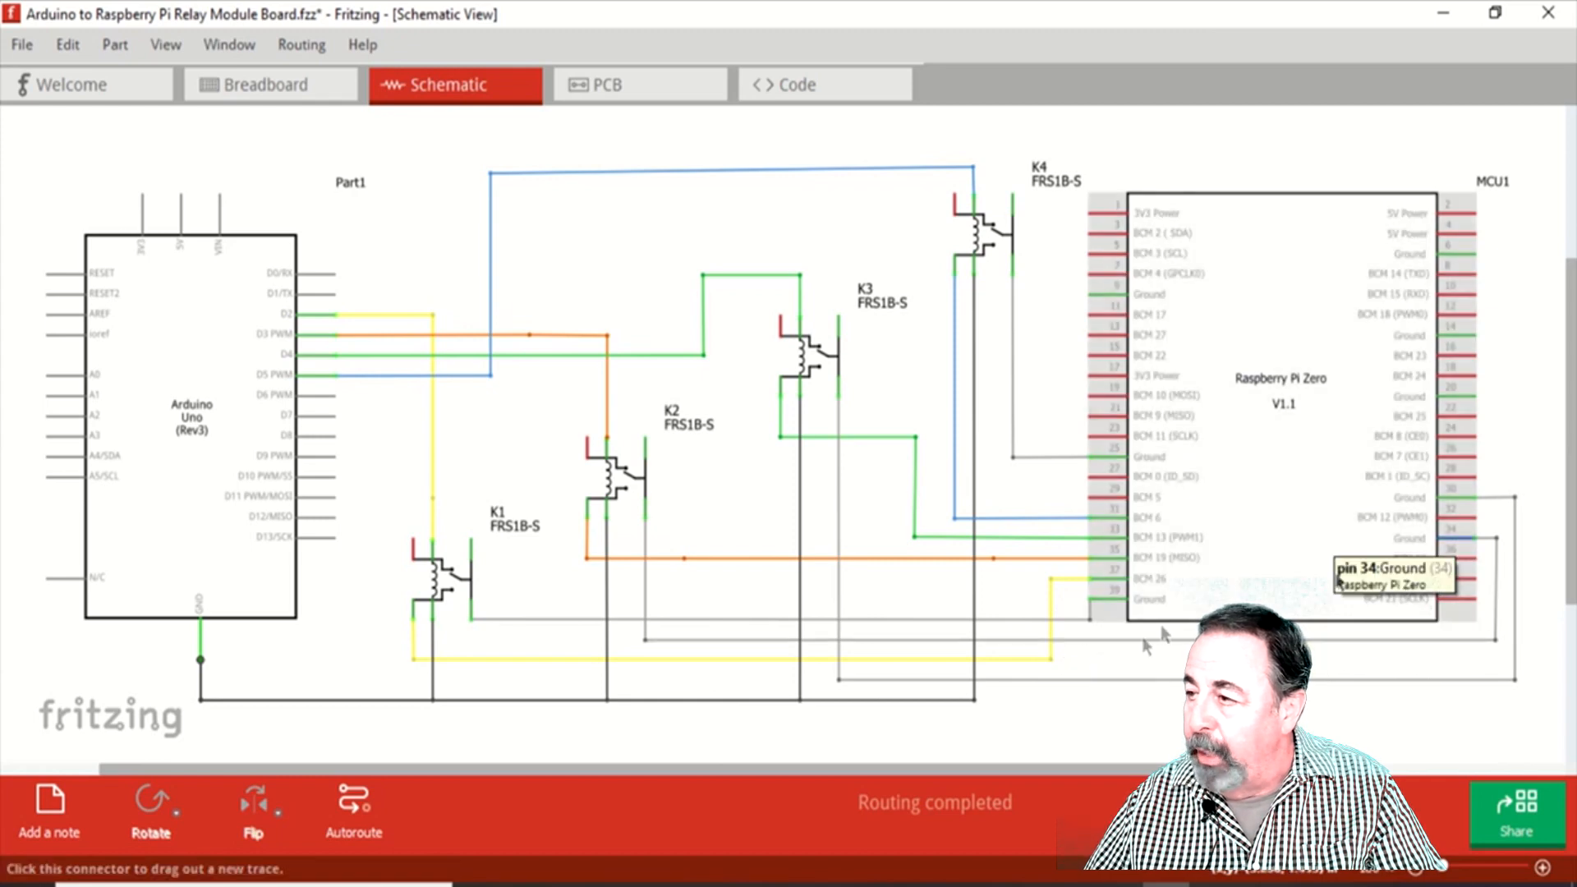
mouse_move(1032, 327)
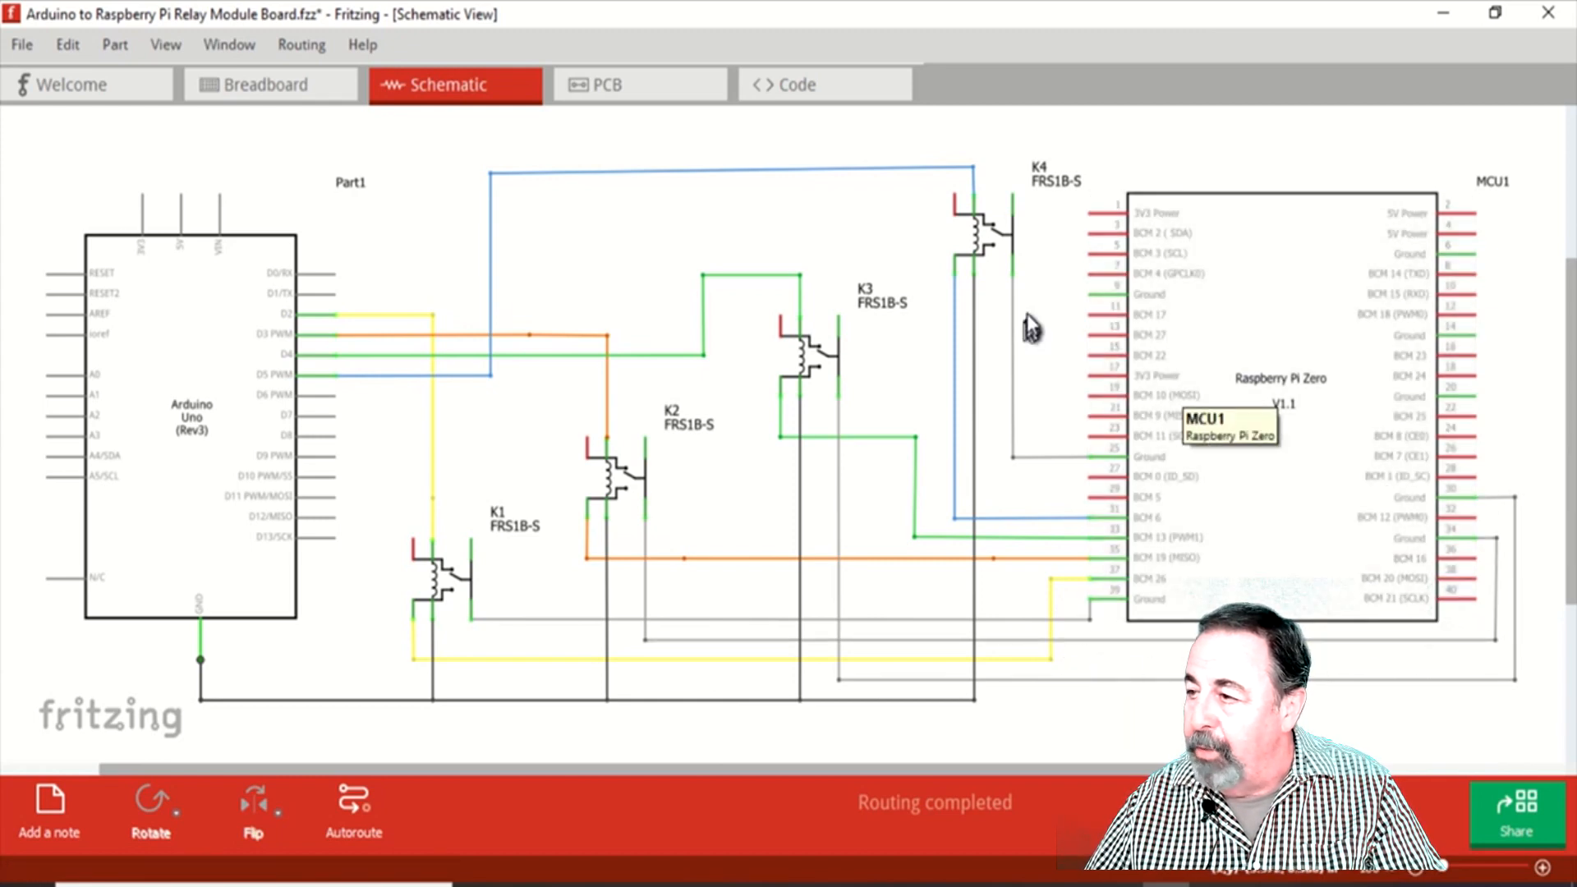
mouse_move(1101, 463)
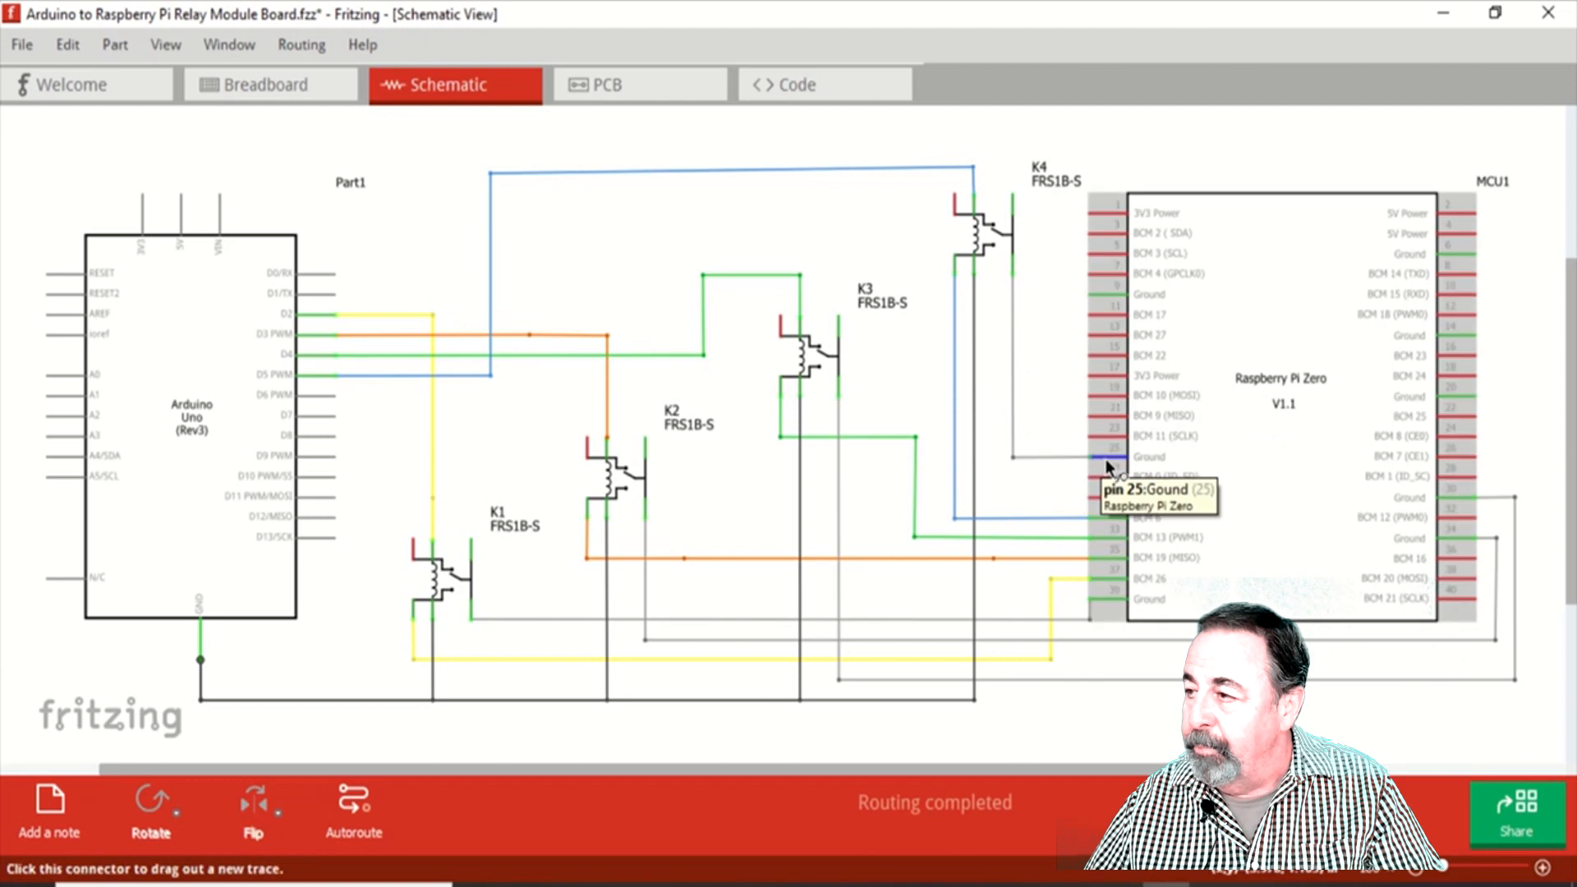
mouse_move(619, 493)
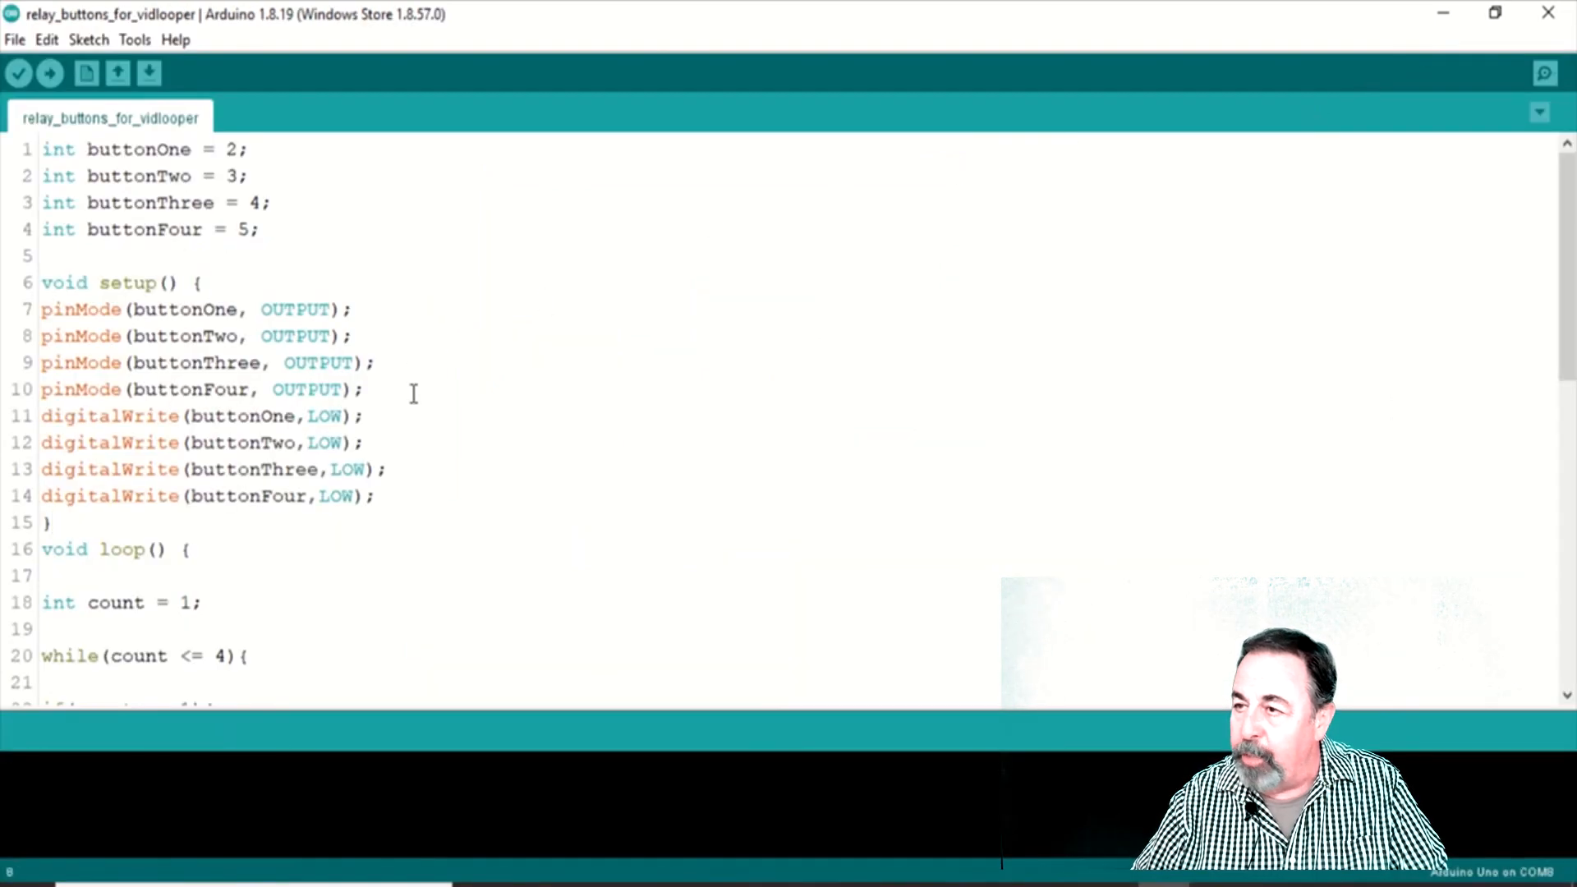
scroll(down, 3)
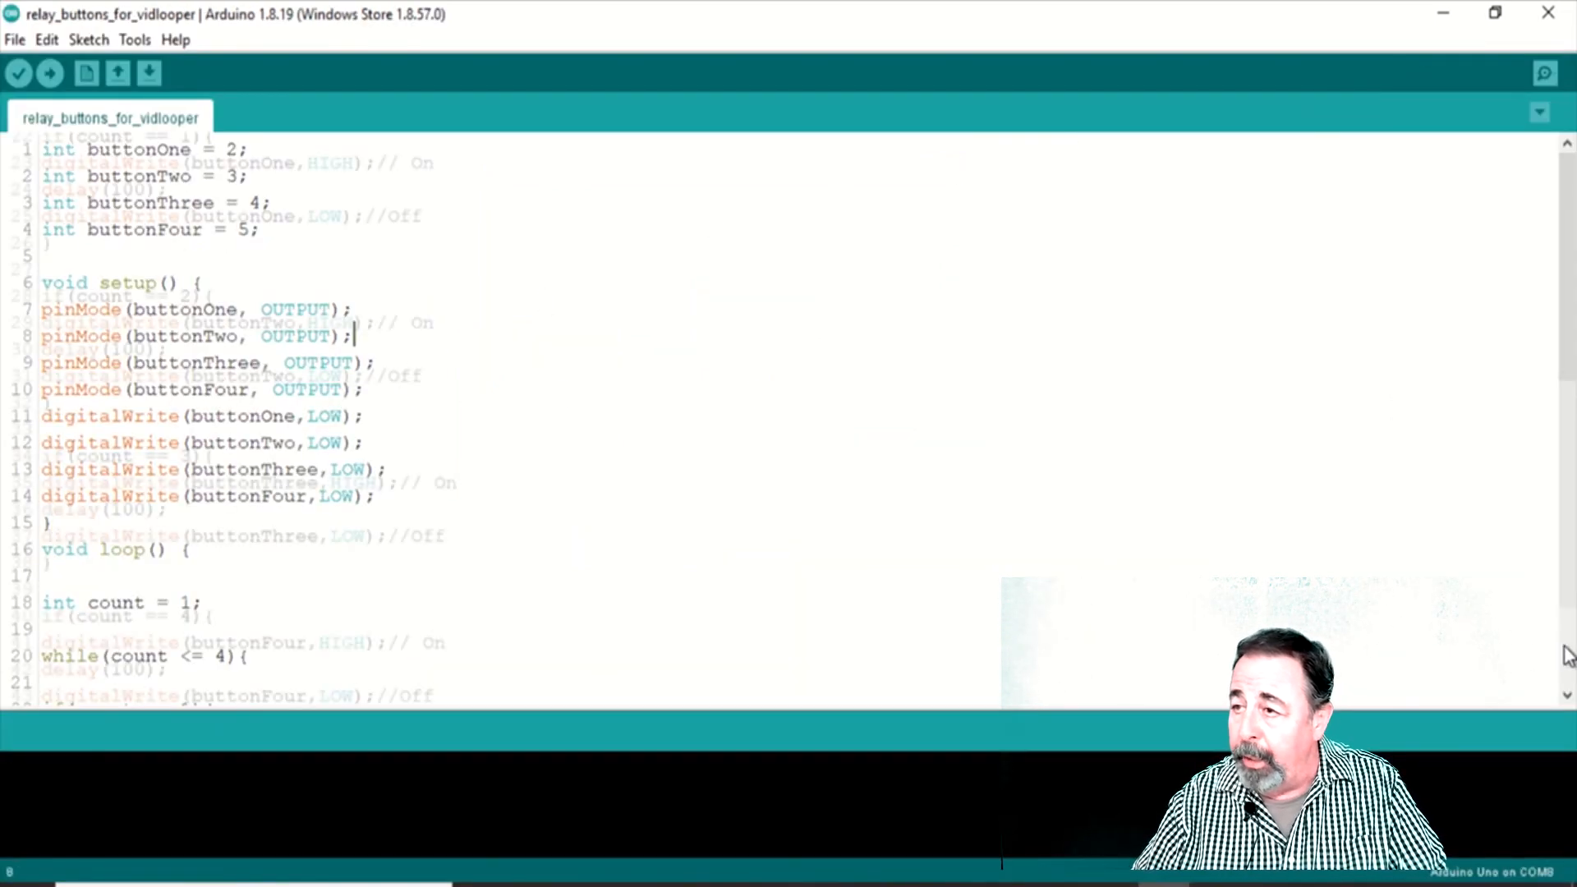
scroll(down, 3)
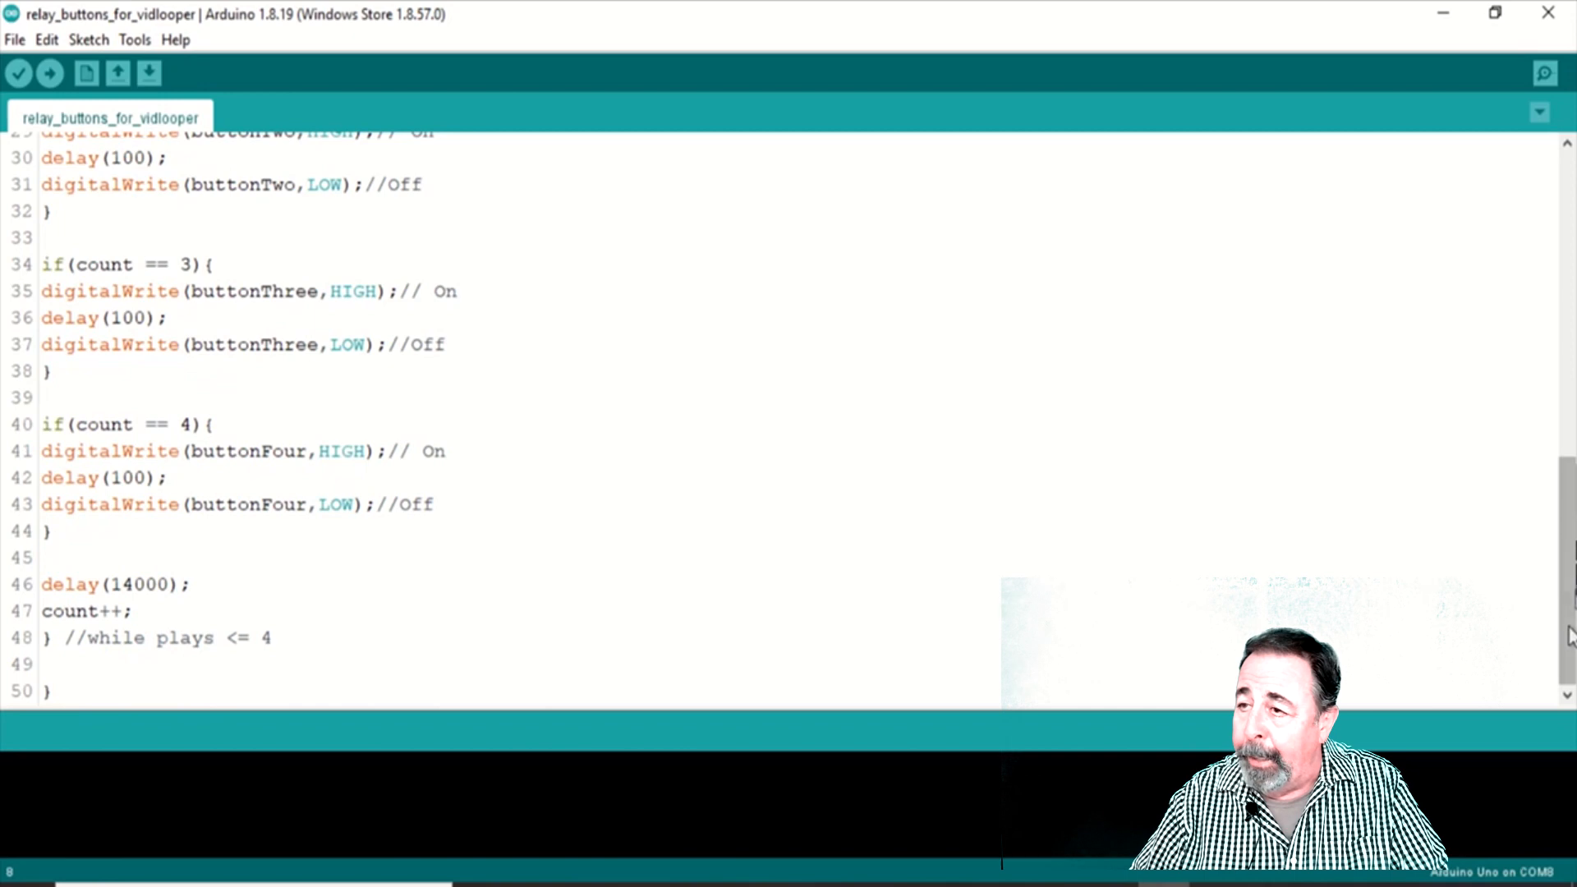
scroll(up, 3)
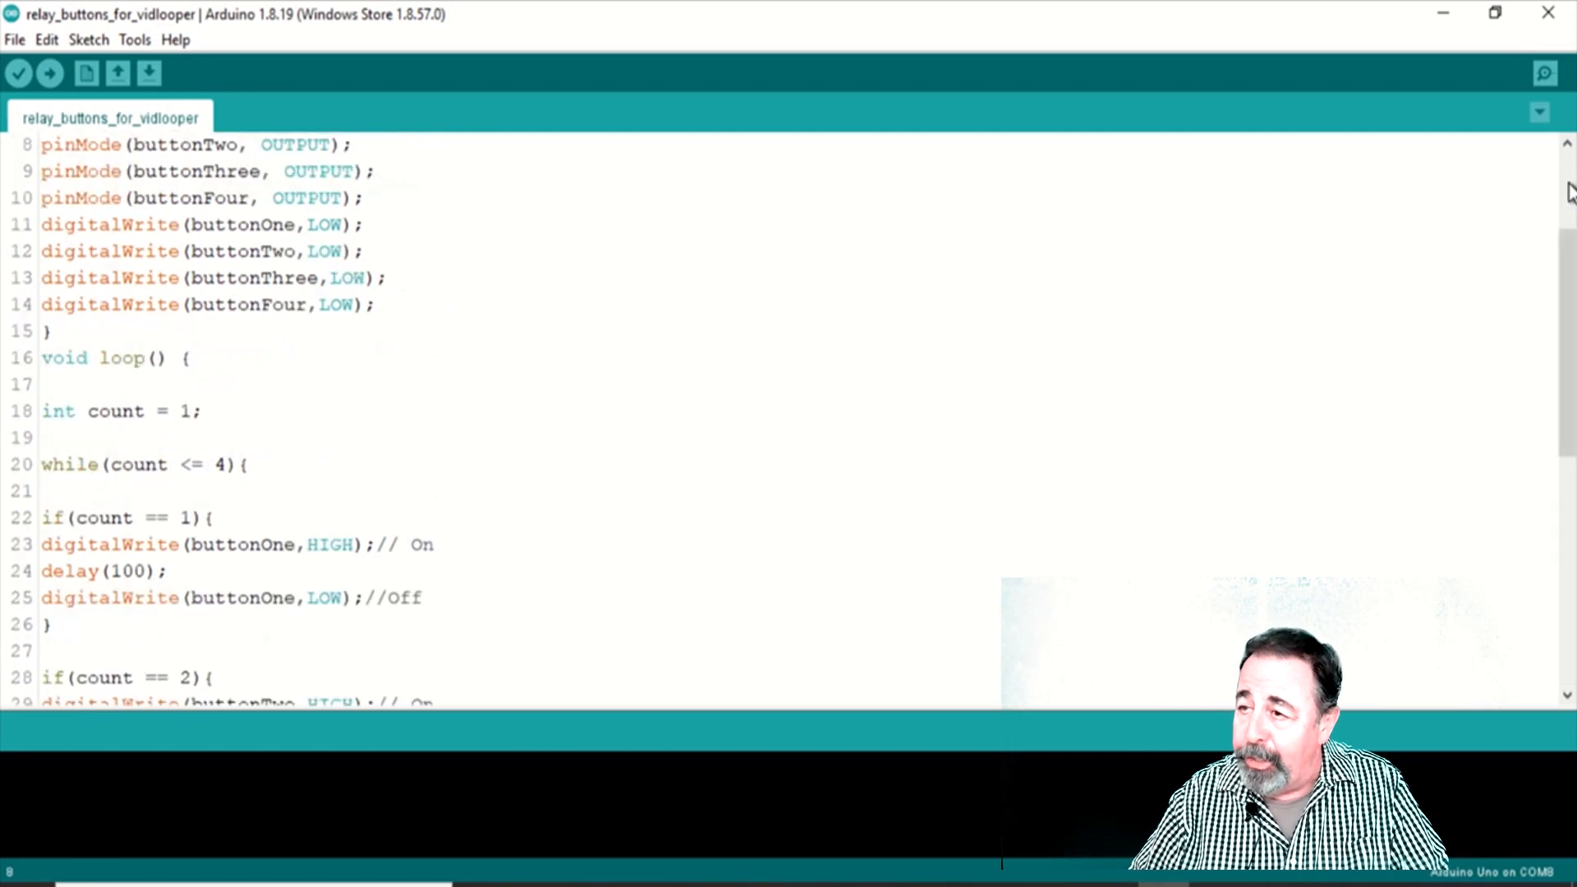
scroll(up, 3)
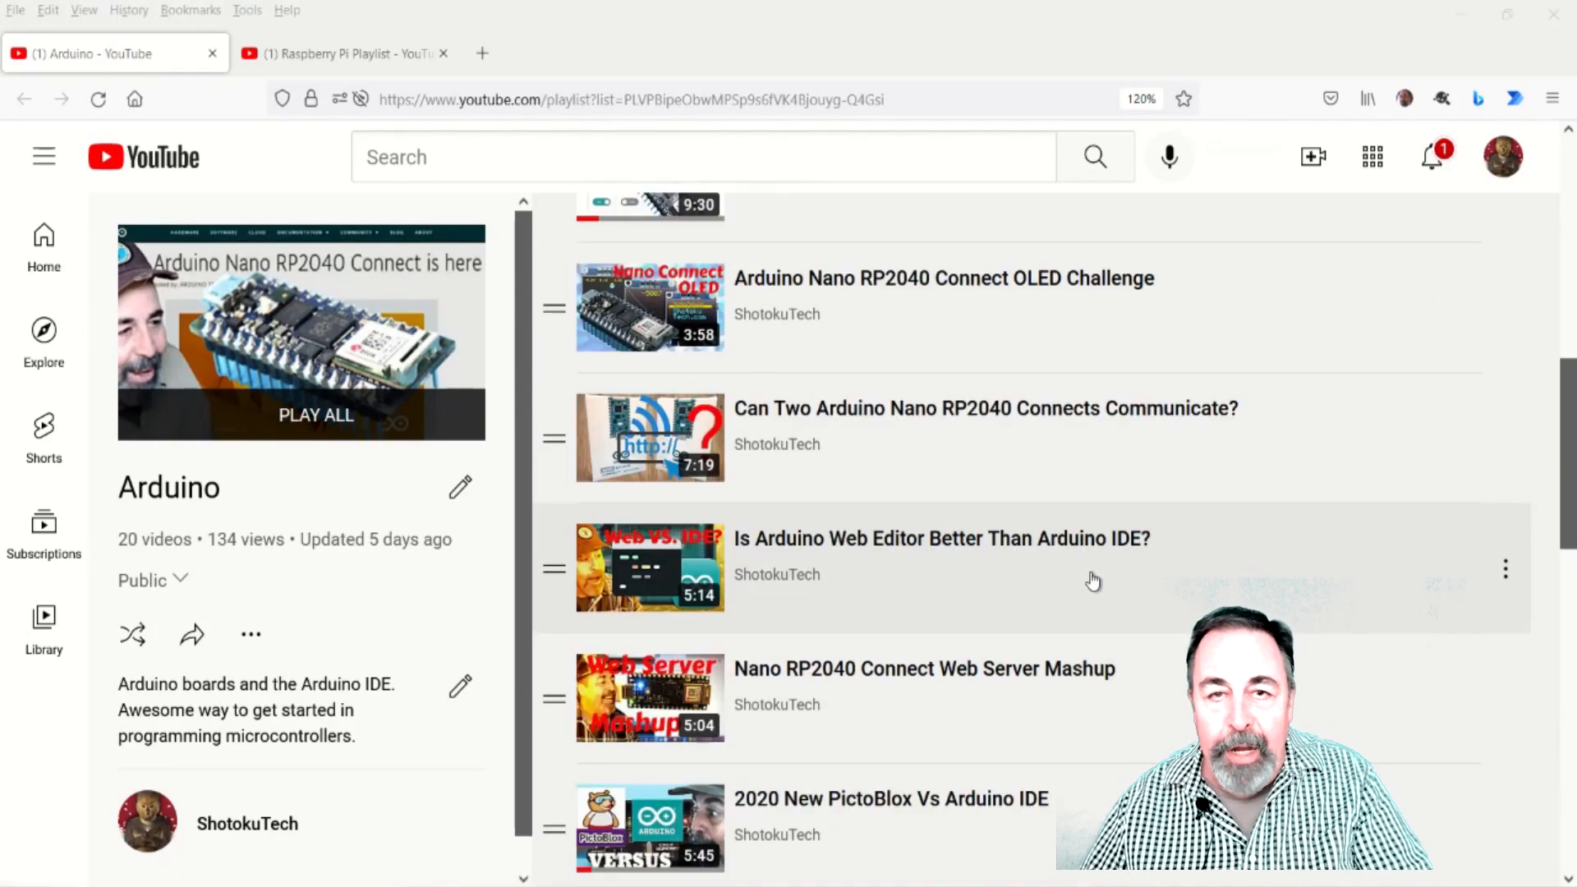
Step: Skim the Arduino playlist, then show the 32-video Raspberry Pi Playlist
scroll(down, 3)
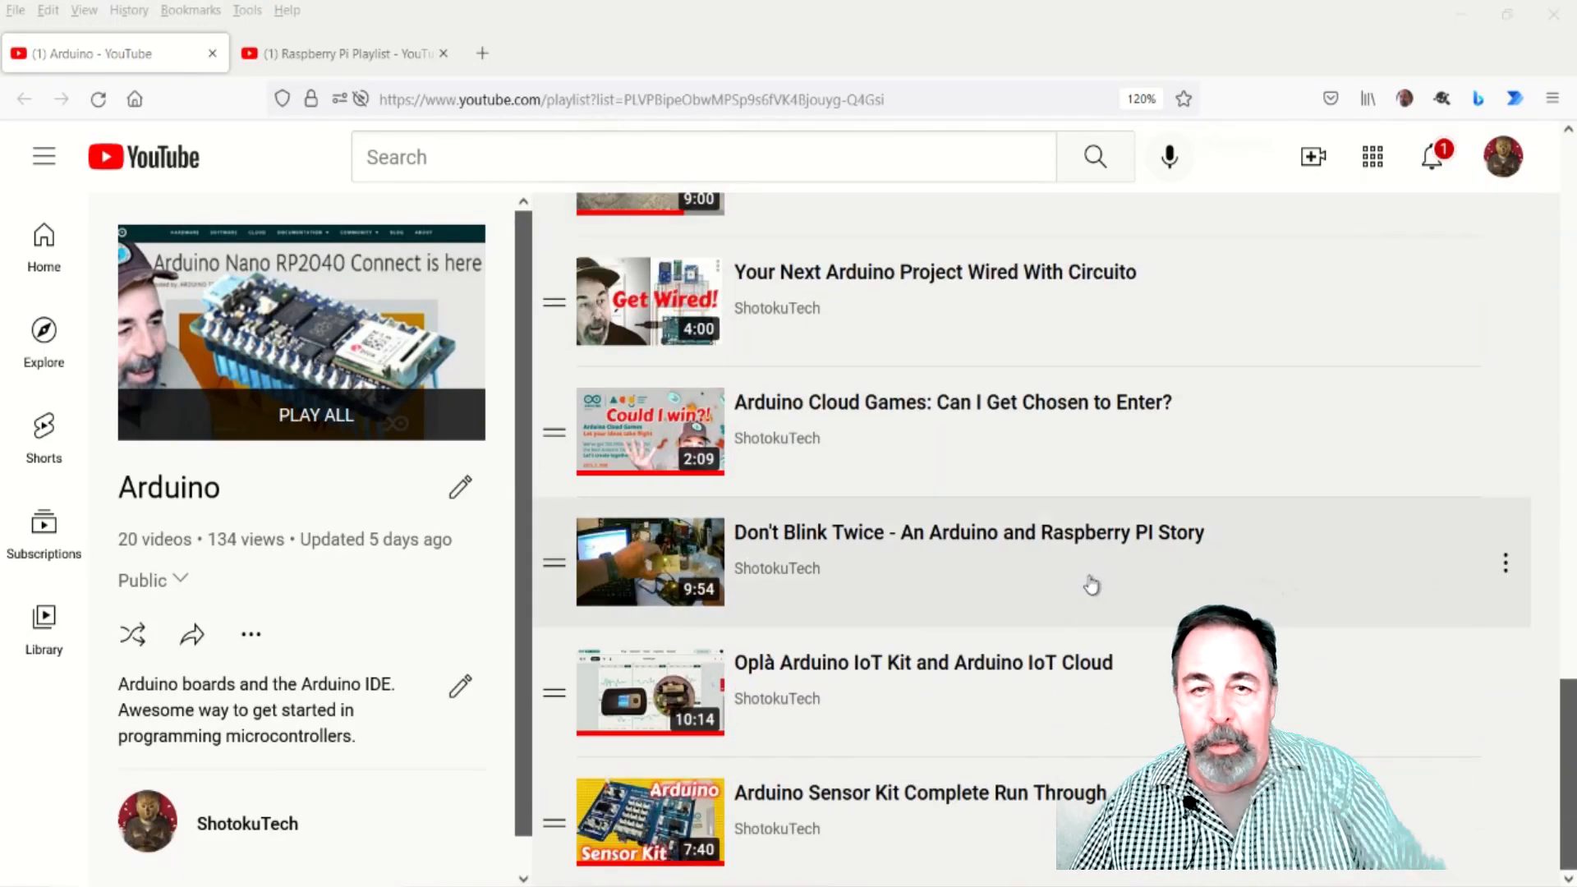
scroll(up, 3)
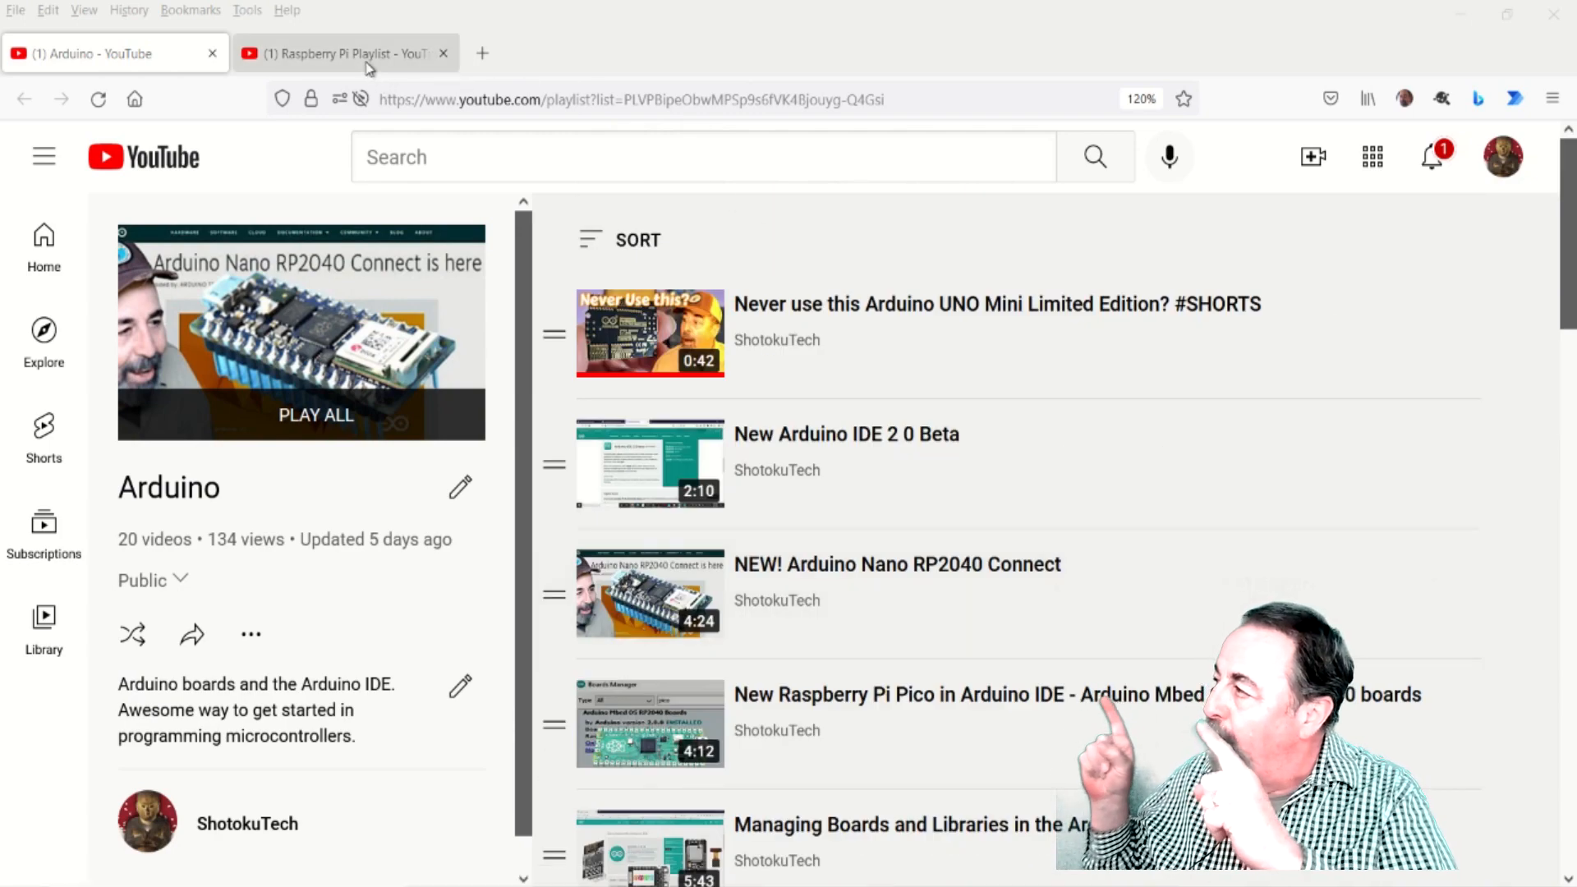
click(345, 53)
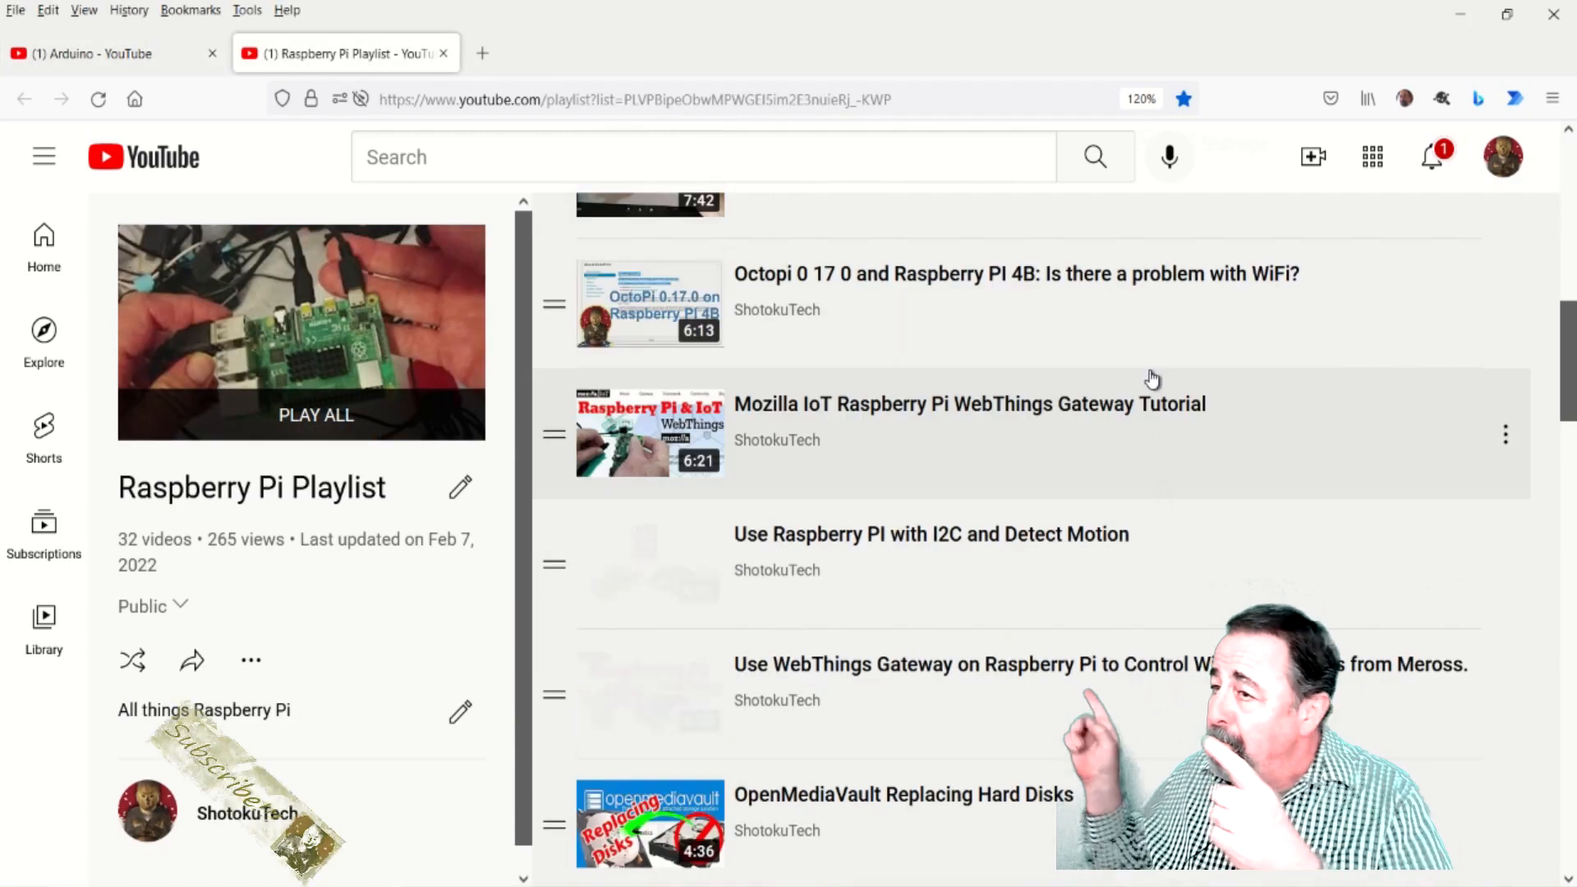